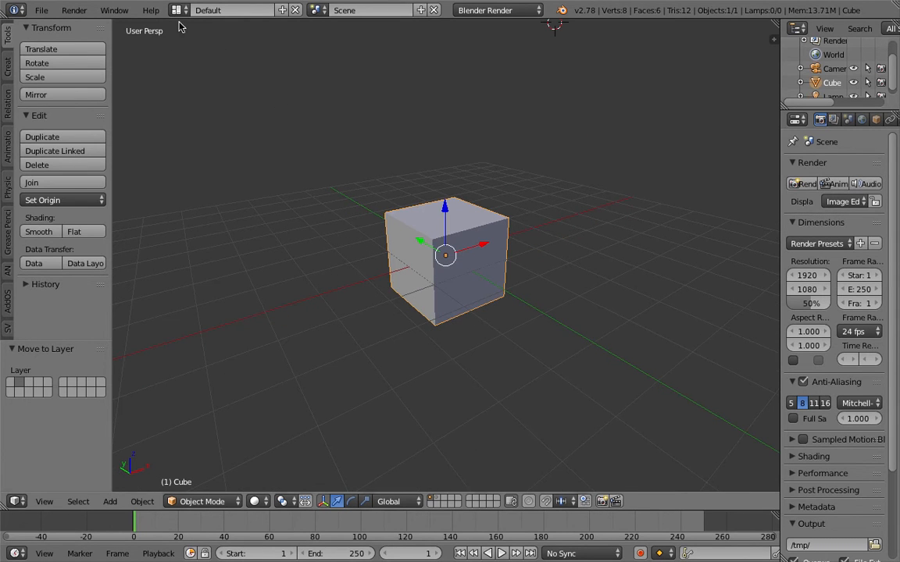
- Switch Blender to the Compositing layout, with a node editor above the cube
{"action": "left_click", "coordinate": [231, 9]}
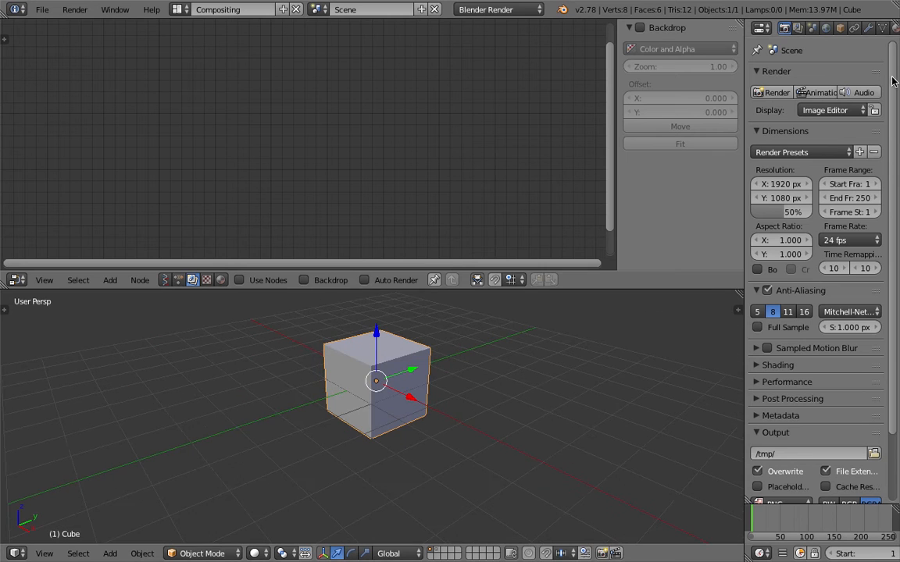
- Give the cube 8 particles emitted from verts at frame 1, and start a Sverchok tree
{"action": "left_click", "coordinate": [854, 28]}
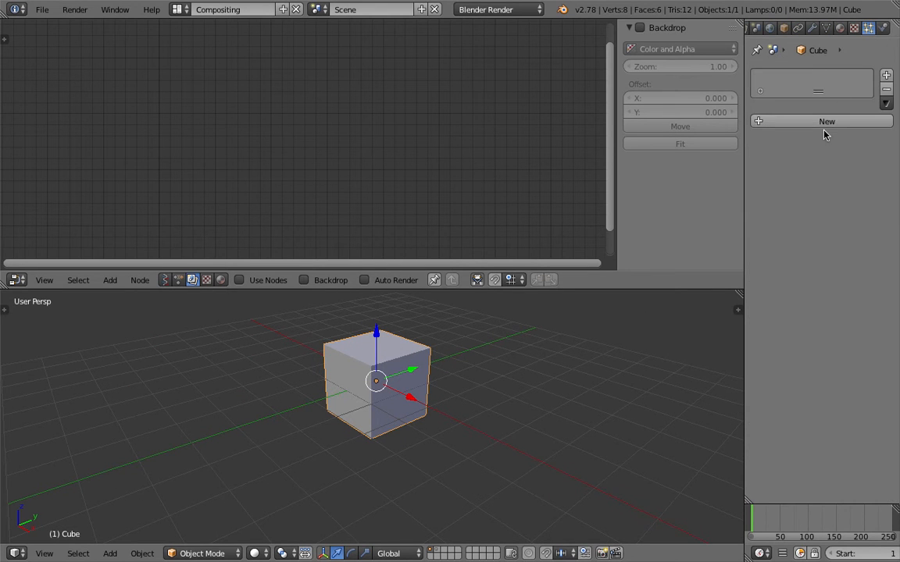
{"action": "left_click", "coordinate": [826, 121]}
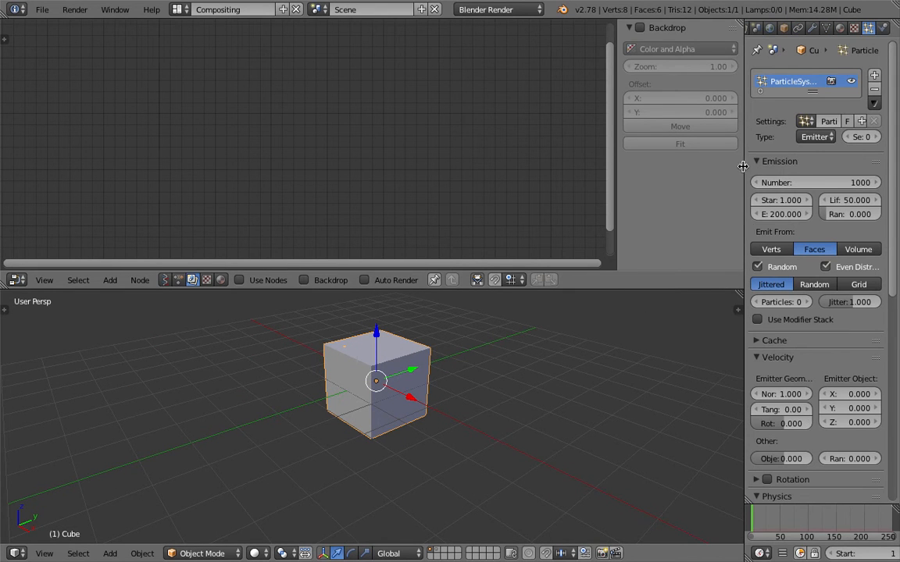
{"action": "left_click", "coordinate": [715, 249]}
{"action": "type", "text": "8"}
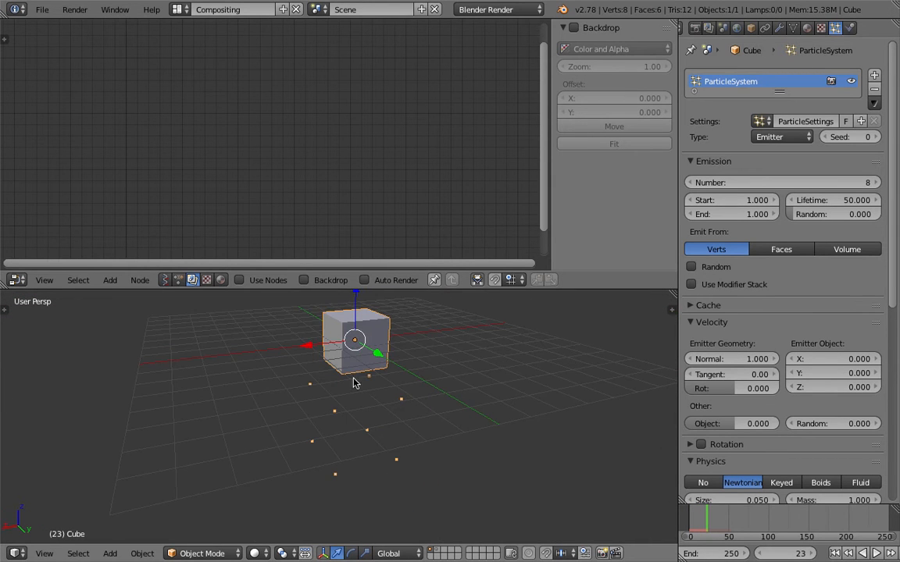
{"action": "left_click_drag", "start_coordinate": [356, 383], "coordinate": [421, 337]}
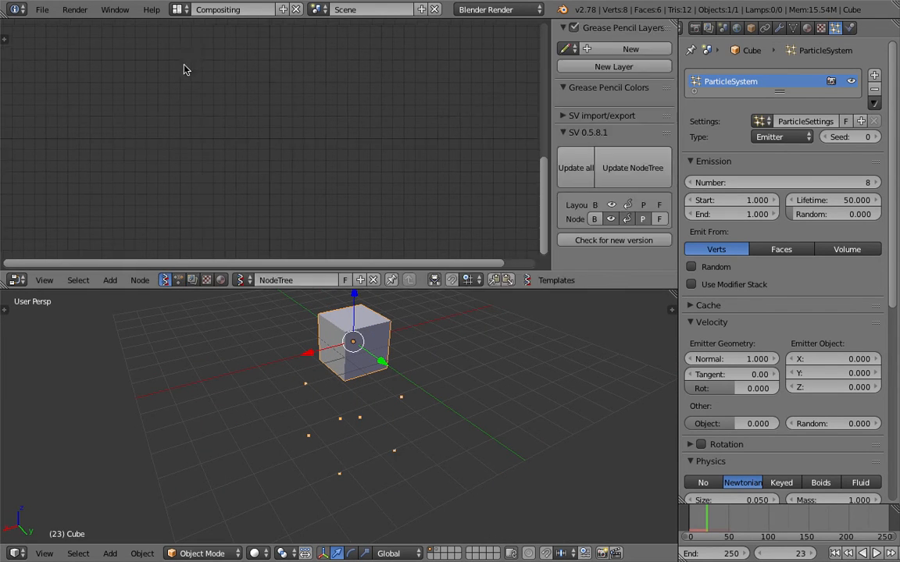
- Add and link Objects in mk2, Particles and Viewer Draw nodes to draw the wireframe
{"action": "type", "text": "ob"}
{"action": "type", "text": "pa"}
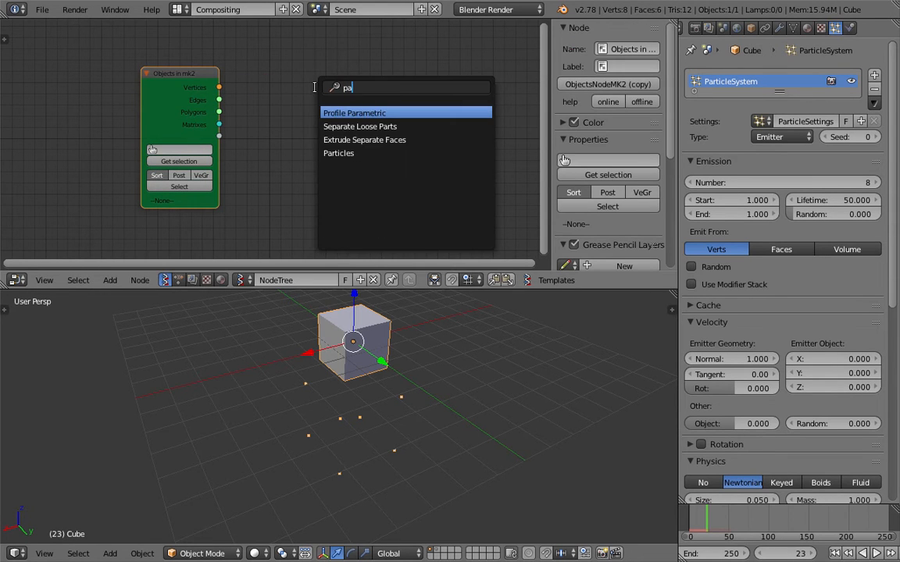
{"action": "left_click", "coordinate": [338, 152]}
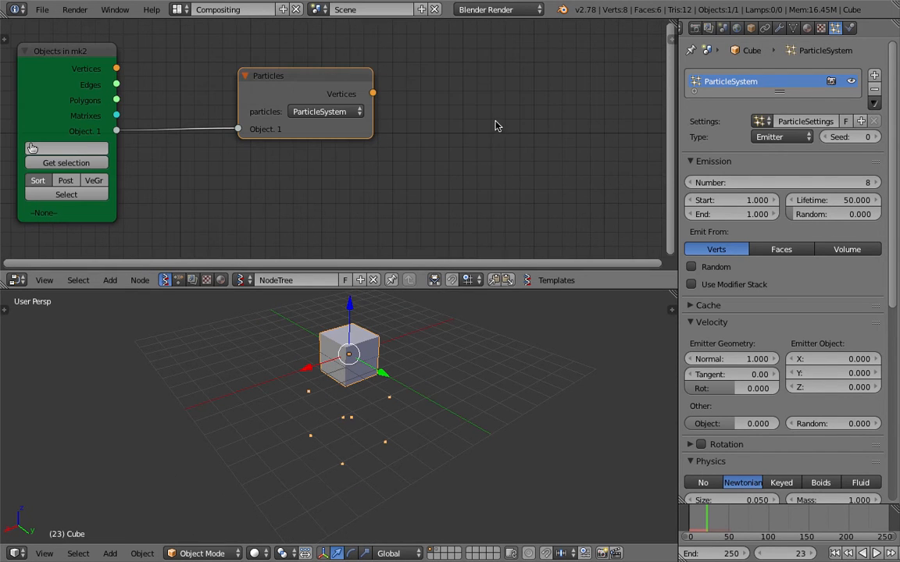
{"action": "type", "text": "view"}
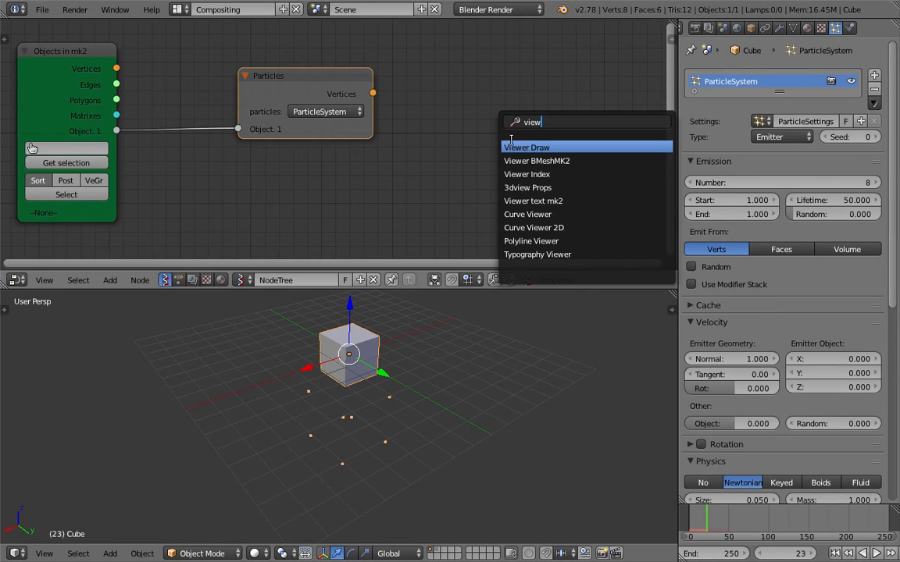
{"action": "left_click", "coordinate": [526, 147]}
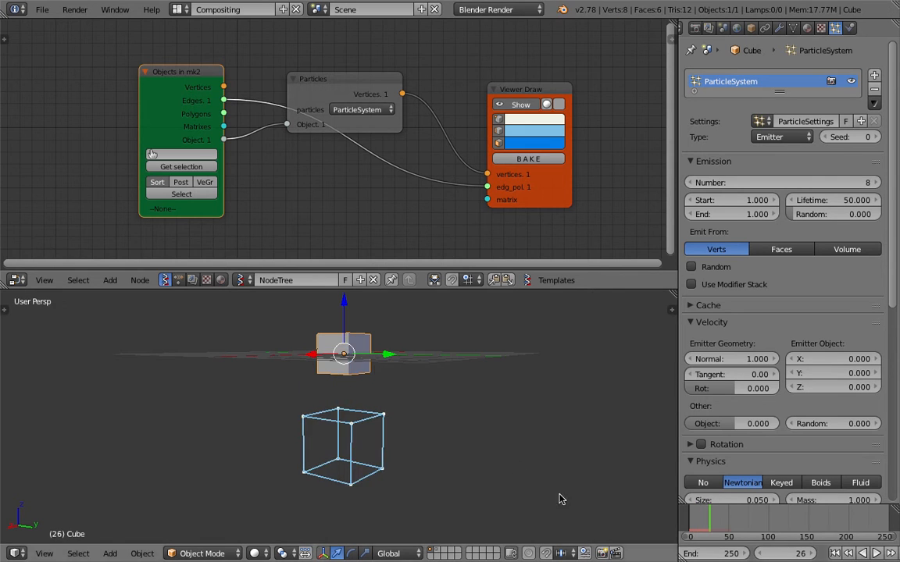
- Save the project to the Desktop as 'sv_particl'
{"action": "left_click", "coordinate": [867, 553]}
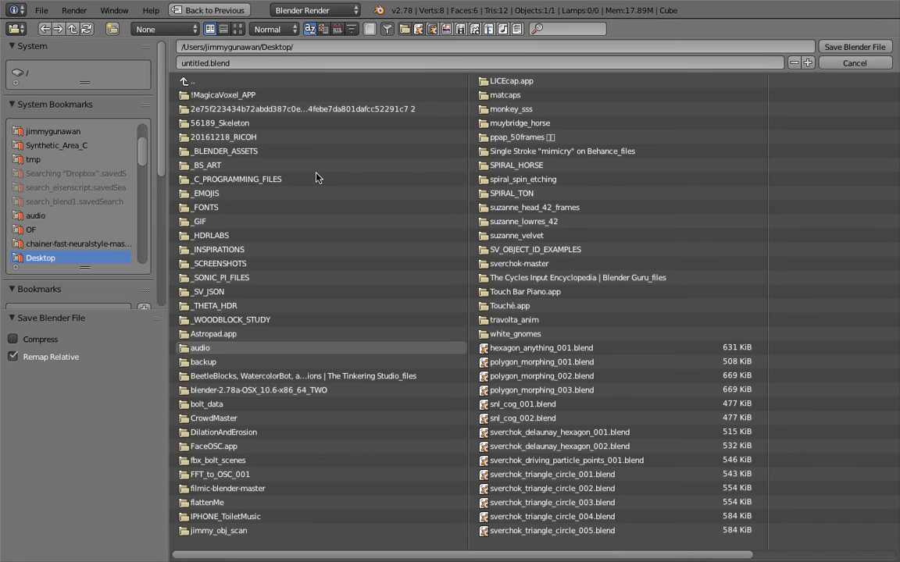
{"action": "type", "text": "sv_particl"}
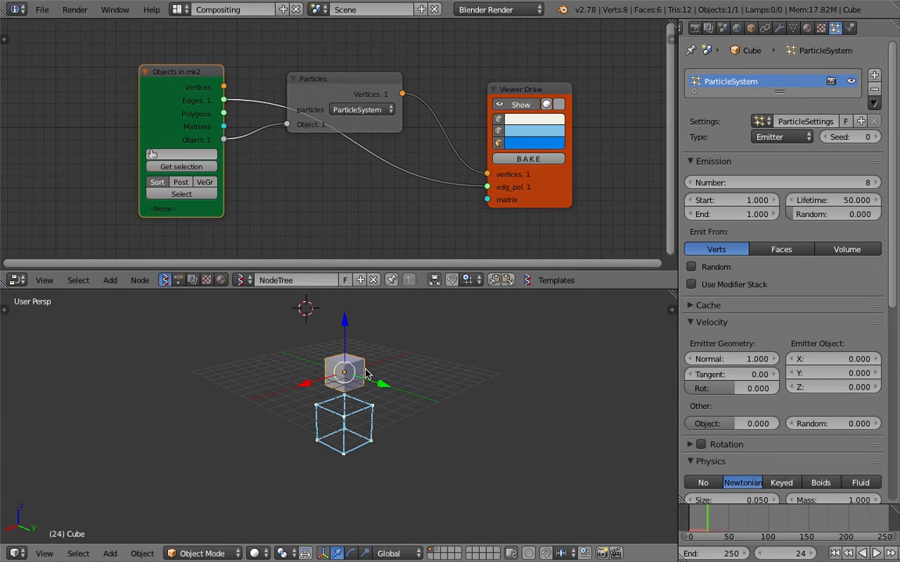
- Add a force field near the cube and play the animation to watch the wireframe stretch
{"action": "scroll", "scroll_direction": "down", "scroll_amount": 3}
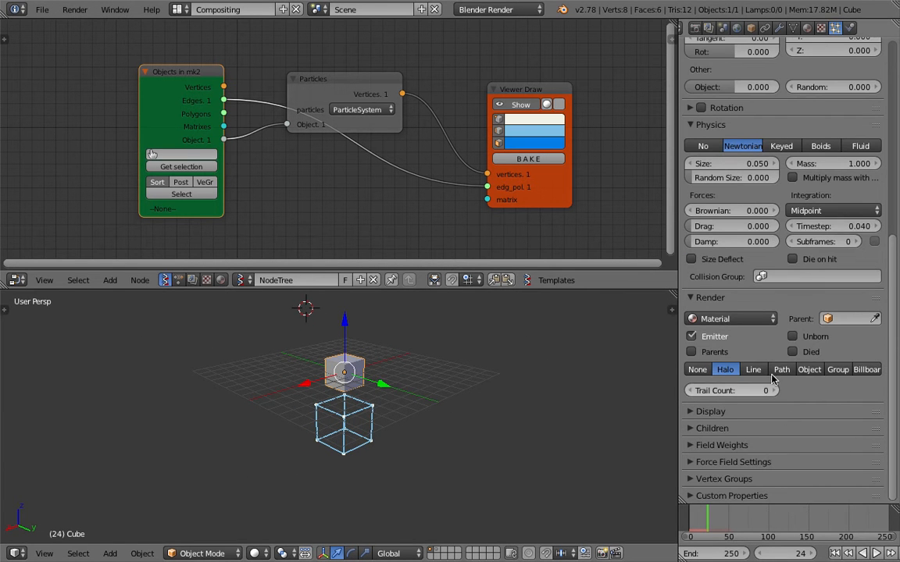
{"action": "left_click", "coordinate": [721, 444]}
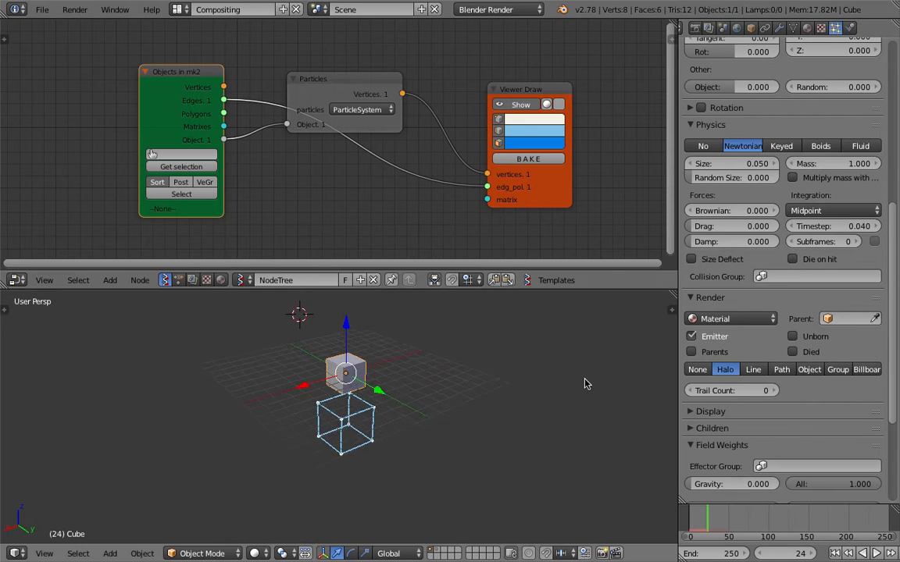
{"action": "left_click", "coordinate": [110, 553]}
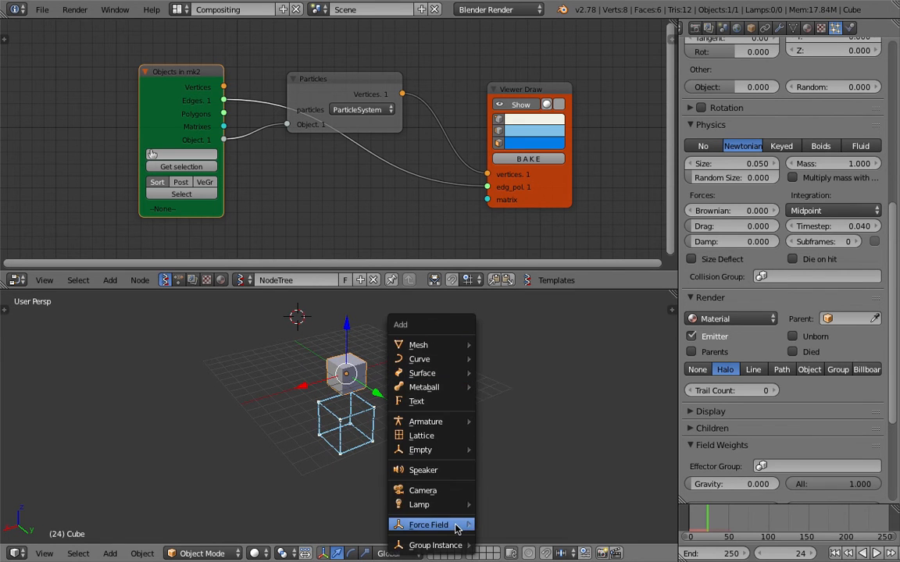
{"action": "left_click", "coordinate": [428, 524]}
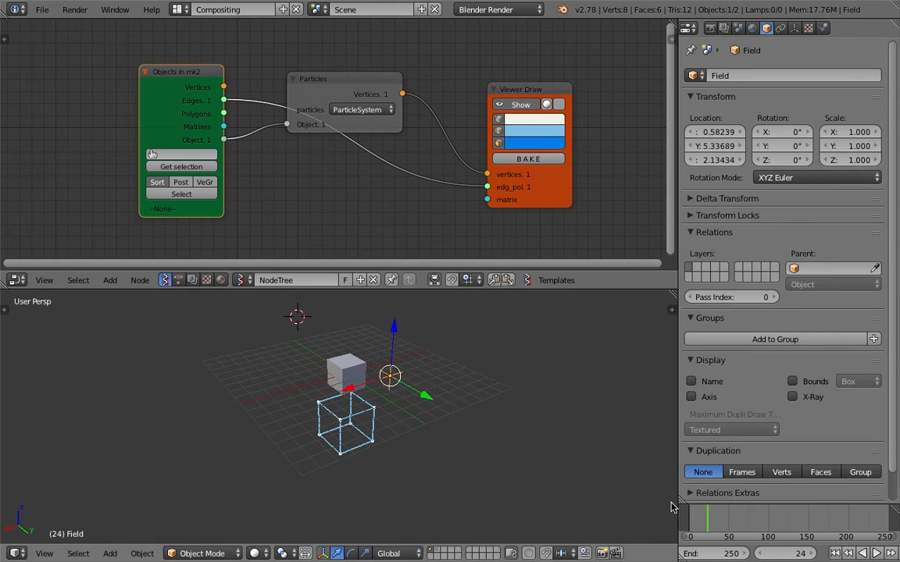
{"action": "left_click", "coordinate": [877, 553]}
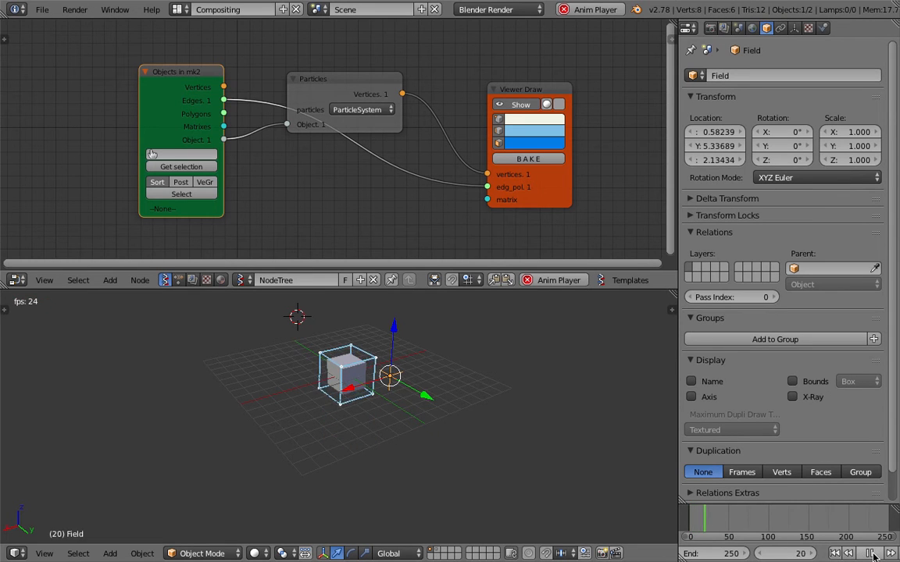
{"action": "left_click", "coordinate": [873, 553]}
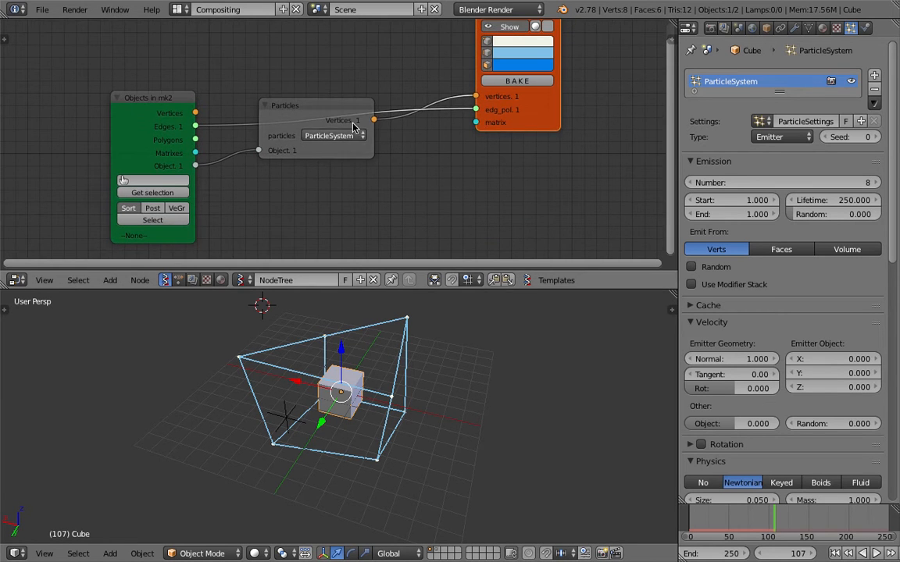
- Add a Viewer BMeshMK2 node fed by particle vertices and cube edges
{"action": "type", "text": "vie"}
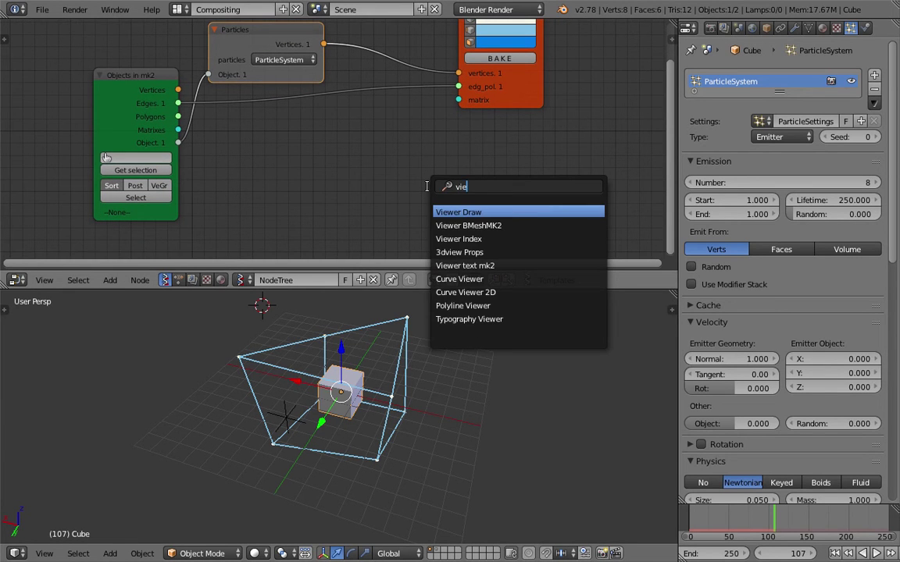
{"action": "left_click", "coordinate": [468, 225]}
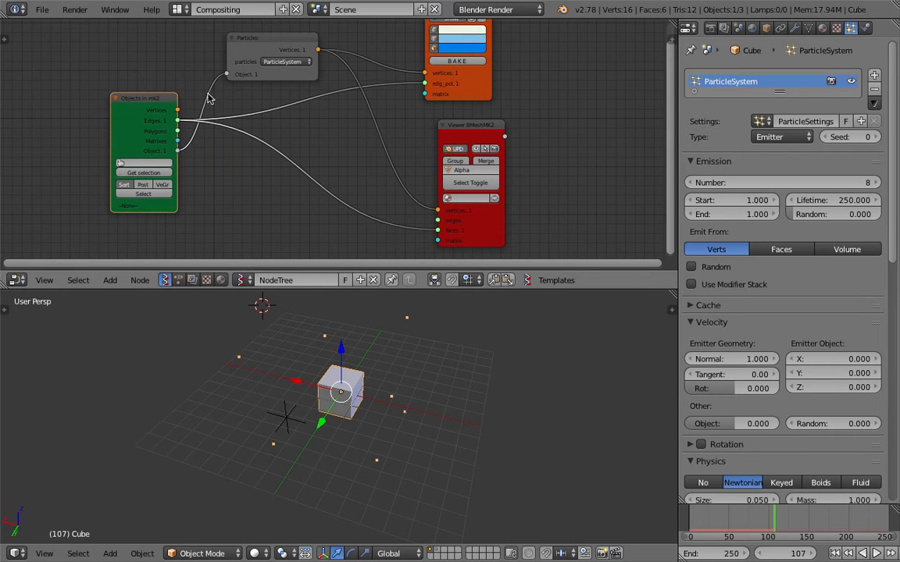
{"action": "mouse_move", "coordinate": [221, 136]}
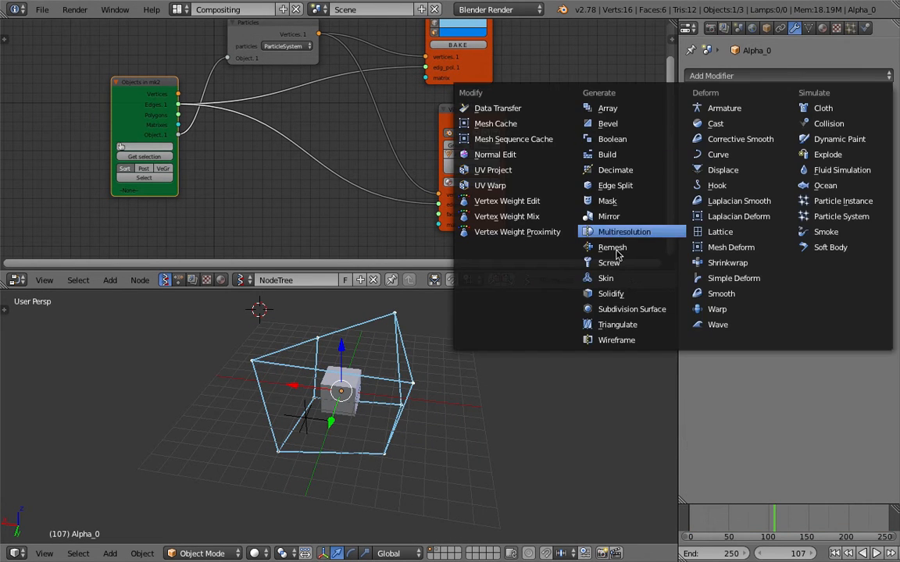
{"action": "mouse_move", "coordinate": [625, 278]}
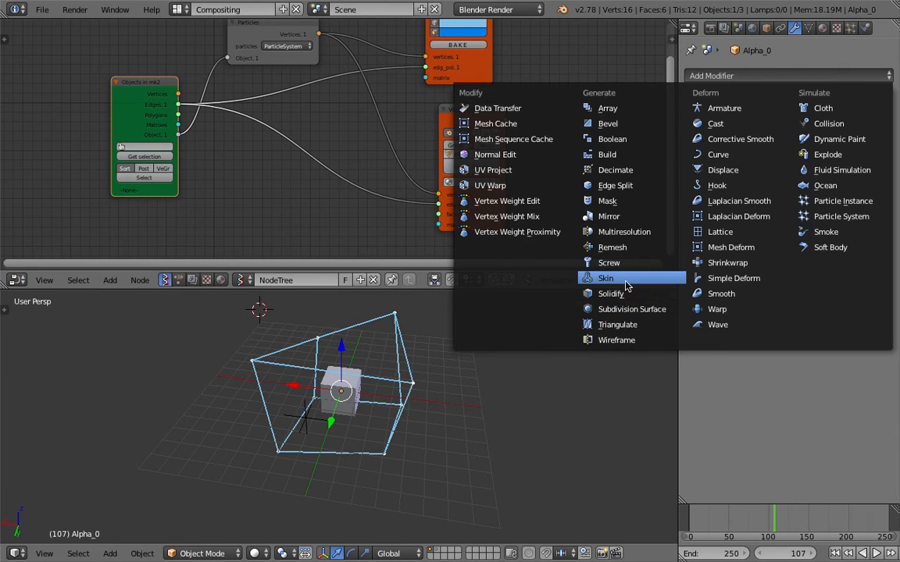
- Add a Skin modifier to the generated mesh and replay the animation
{"action": "left_click", "coordinate": [605, 278]}
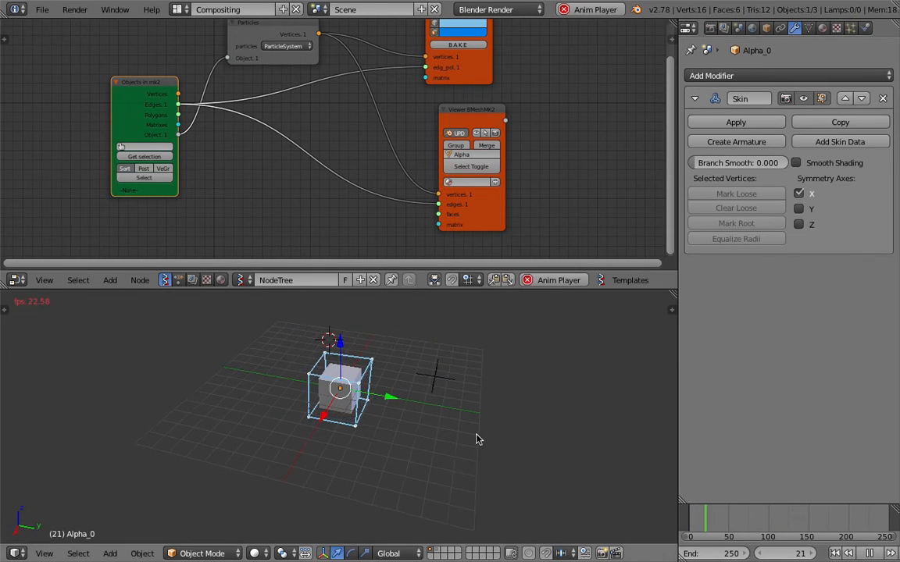
{"action": "left_click", "coordinate": [869, 553]}
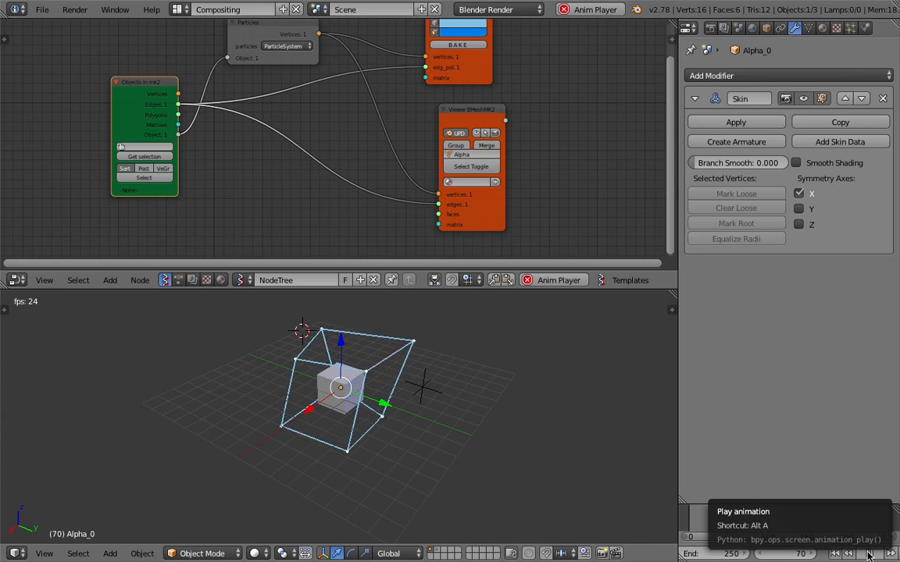
{"action": "left_click", "coordinate": [869, 553]}
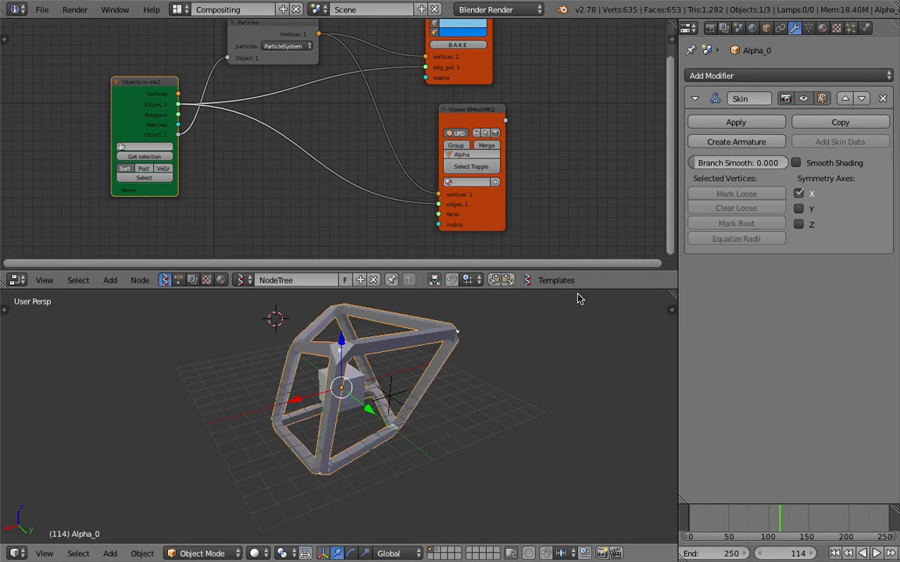
{"action": "left_click", "coordinate": [869, 553]}
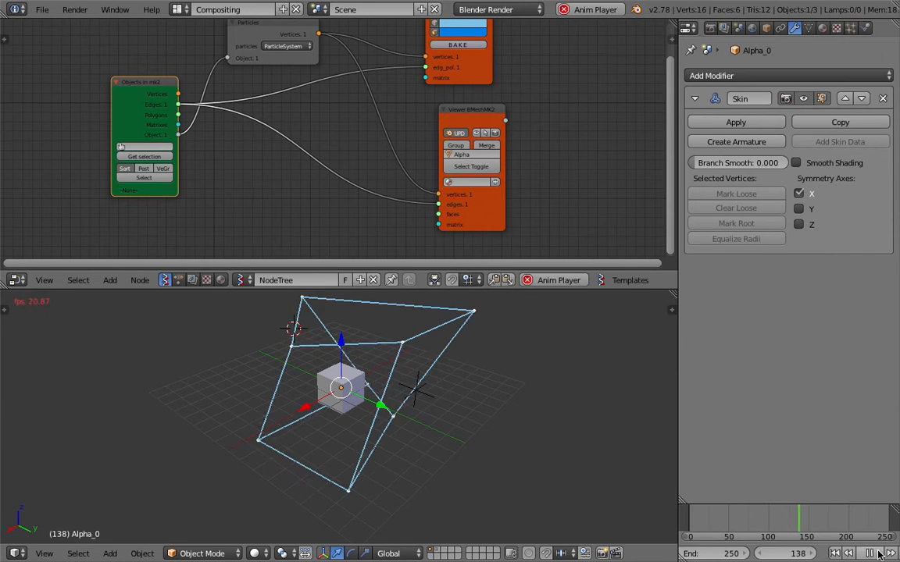
{"action": "mouse_move", "coordinate": [839, 142]}
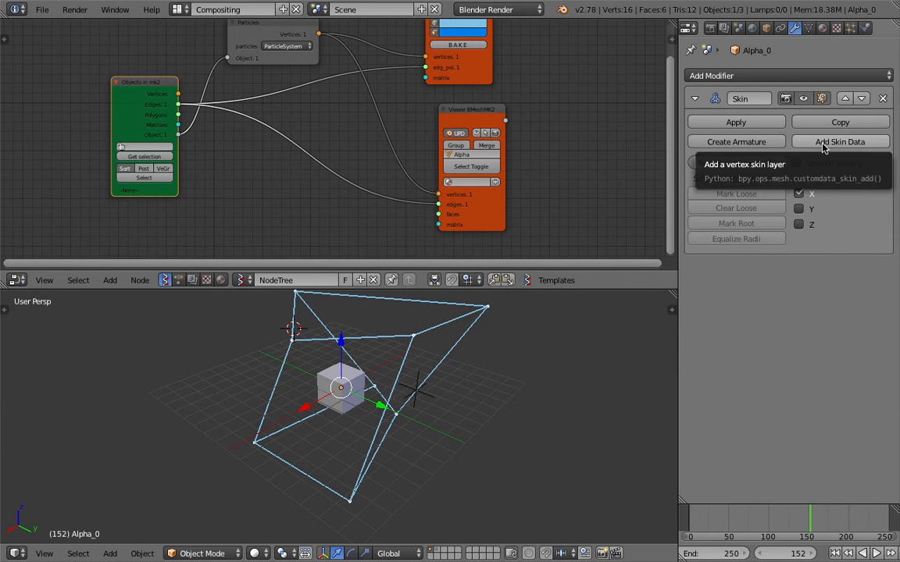
- Add skin data and smooth shading so the wireframe gets thick struts
{"action": "left_click", "coordinate": [839, 142]}
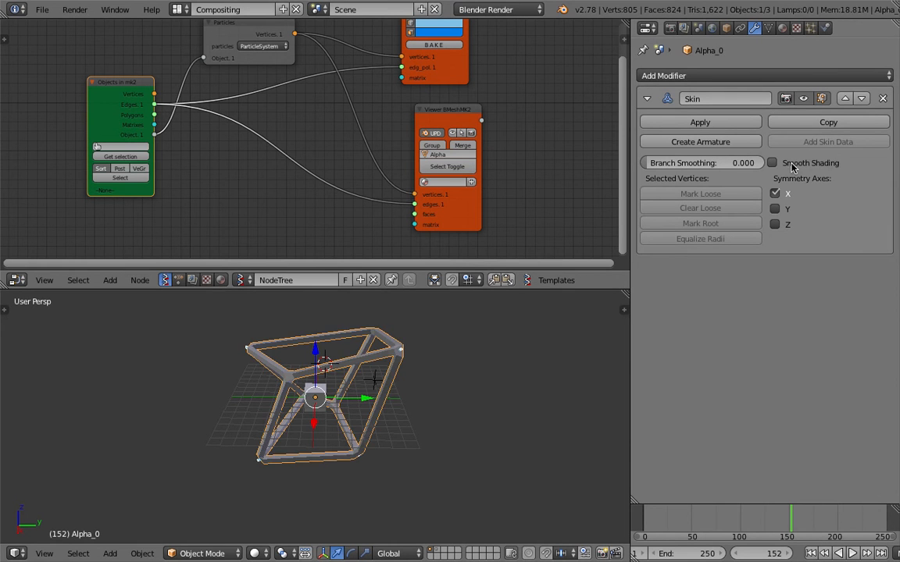
{"action": "left_click", "coordinate": [773, 162]}
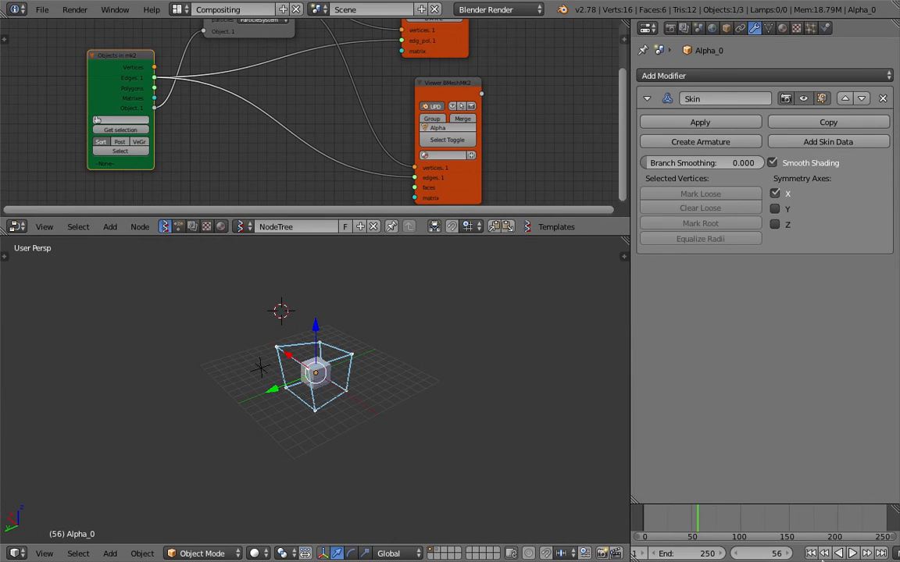
{"action": "left_click", "coordinate": [857, 553]}
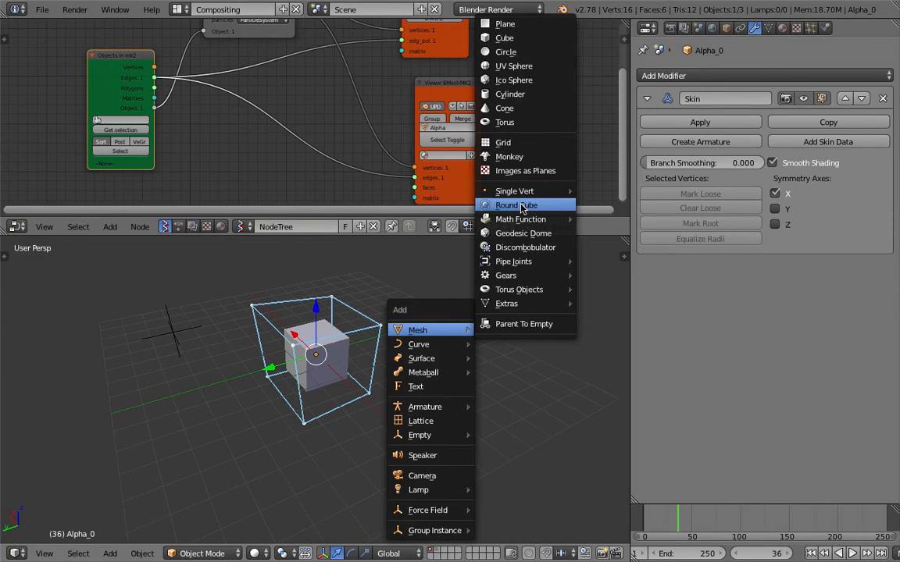
- Add an enlarged torus above the cube and load it into the Objects node
{"action": "left_click", "coordinate": [509, 157]}
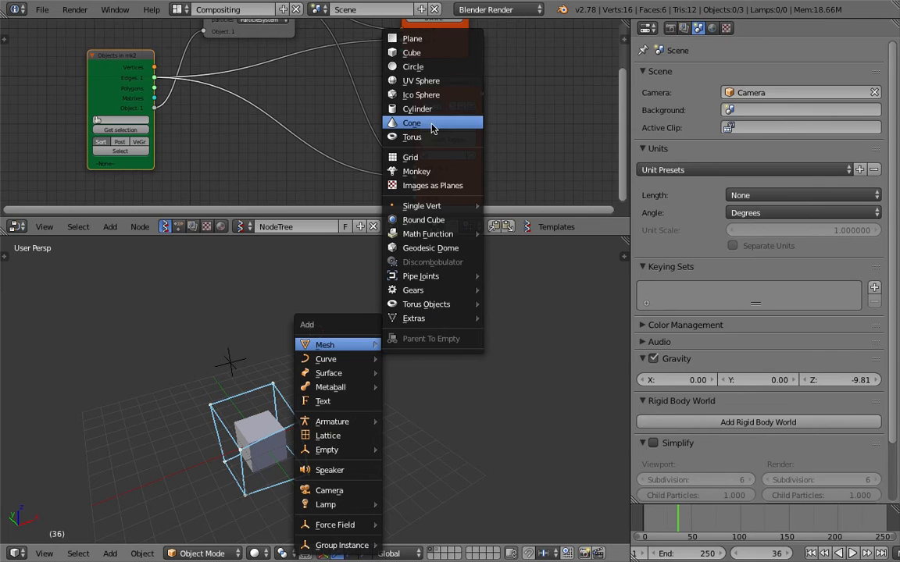
{"action": "left_click", "coordinate": [411, 136]}
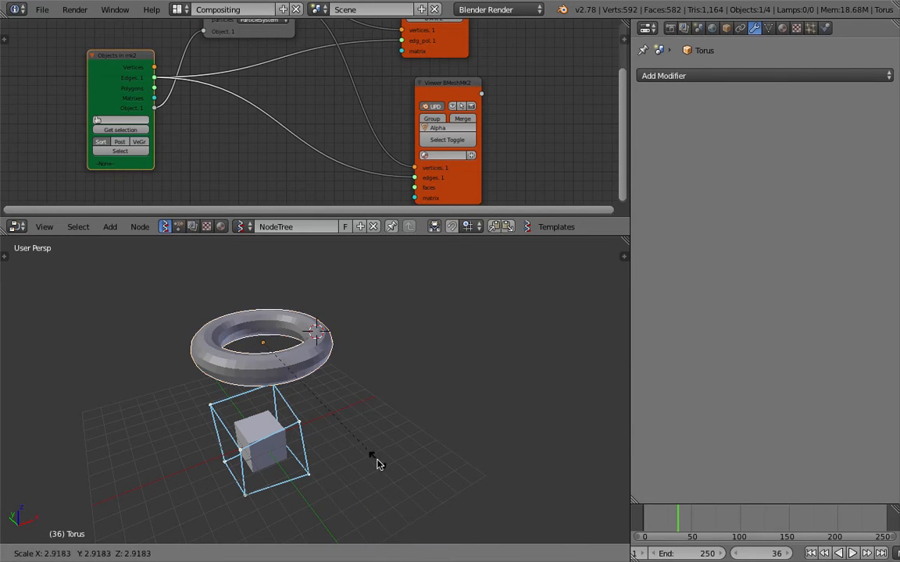
{"action": "left_click", "coordinate": [262, 344]}
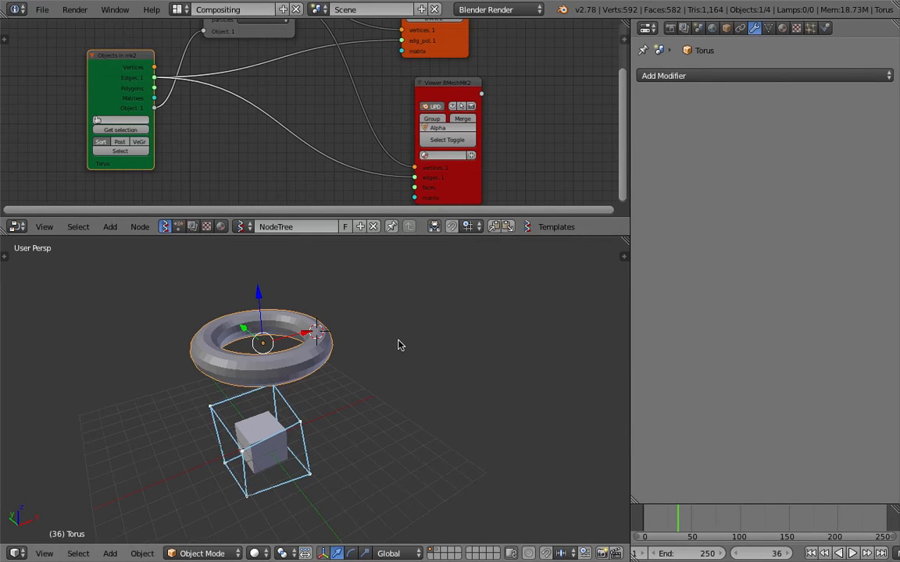
{"action": "left_click", "coordinate": [847, 553]}
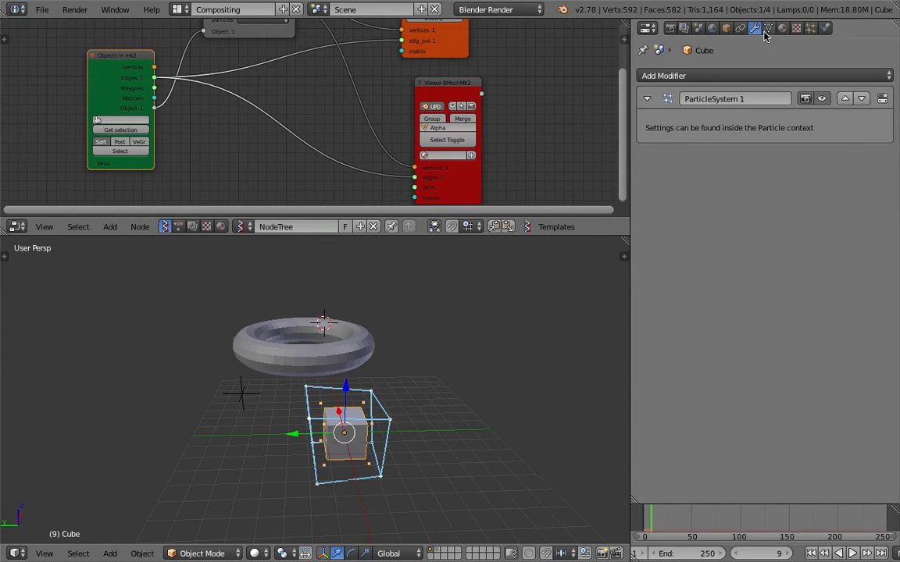
{"action": "mouse_move", "coordinate": [787, 38]}
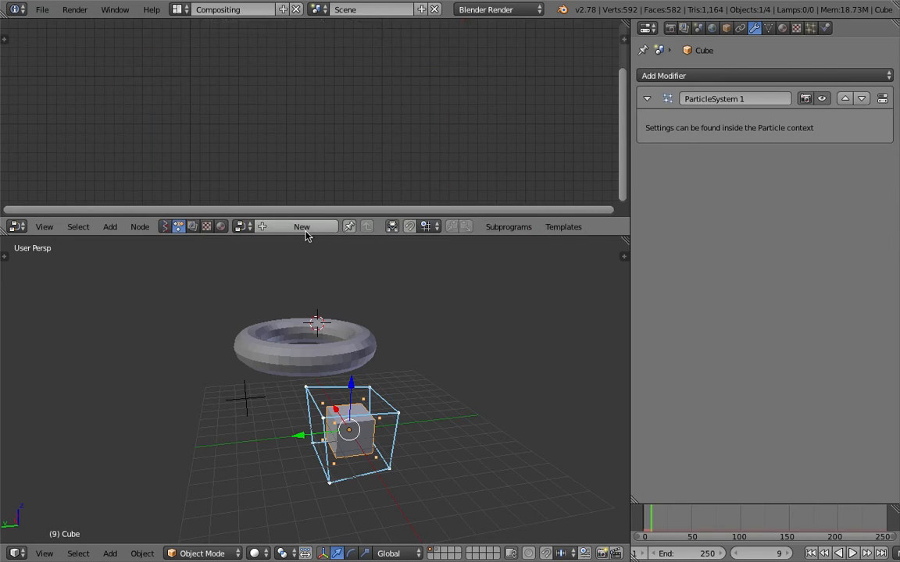
{"action": "mouse_move", "coordinate": [351, 362]}
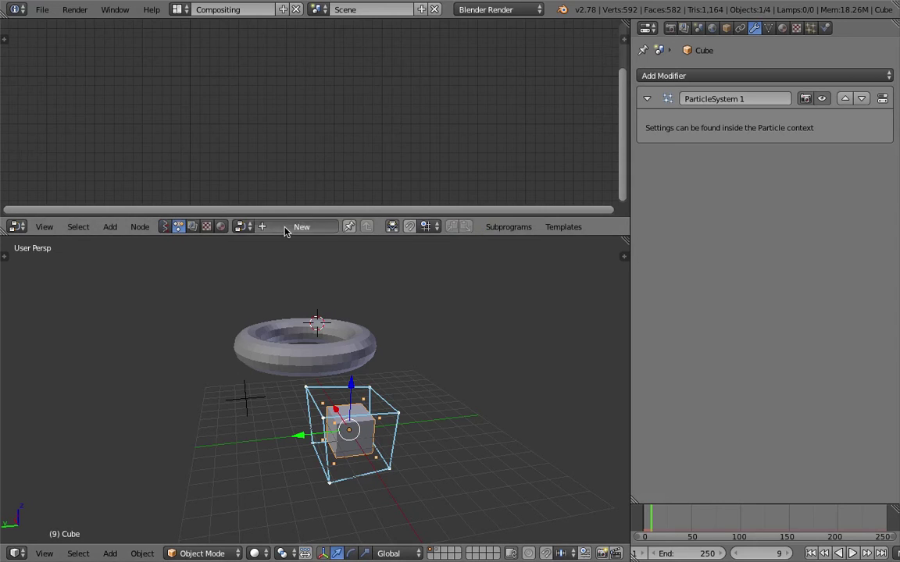
- Create a new node tree and search-add a Copy Object Data node
{"action": "left_click", "coordinate": [109, 227]}
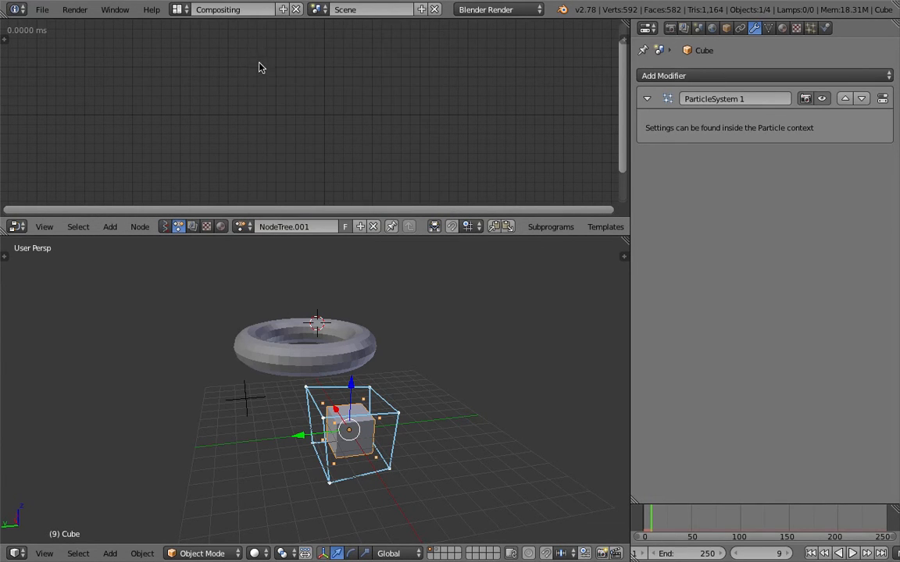
{"action": "type", "text": "copy"}
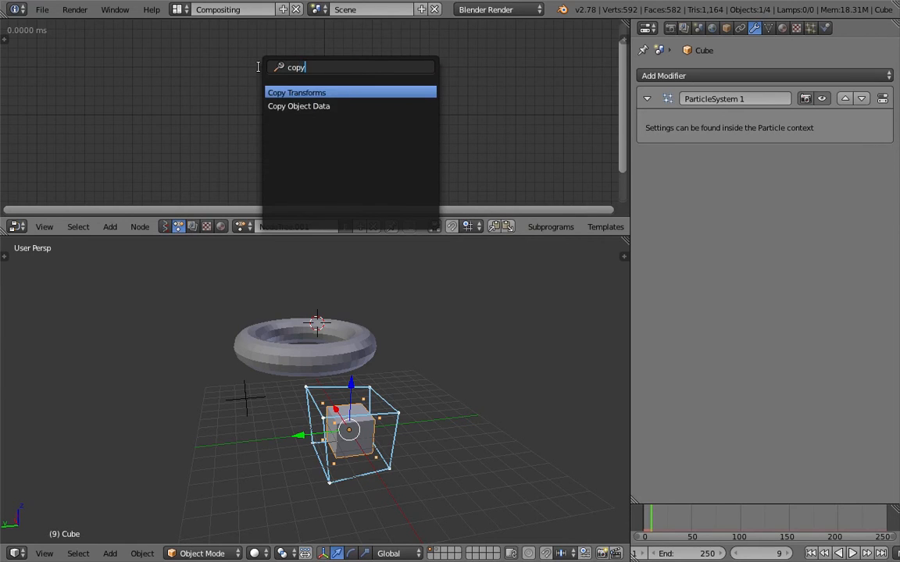
{"action": "left_click", "coordinate": [298, 106]}
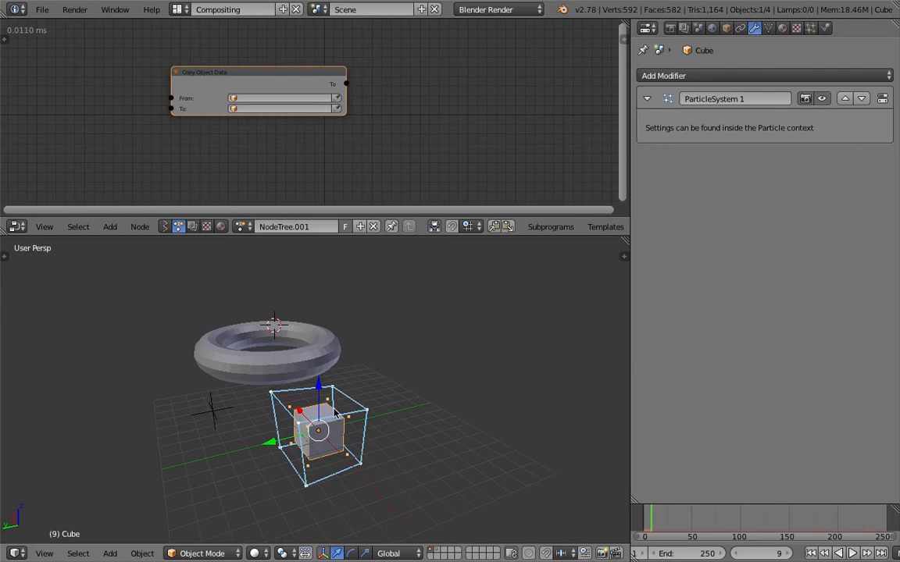
- Add an enlarged icosphere beside the torus and advance one frame
{"action": "left_click", "coordinate": [110, 553]}
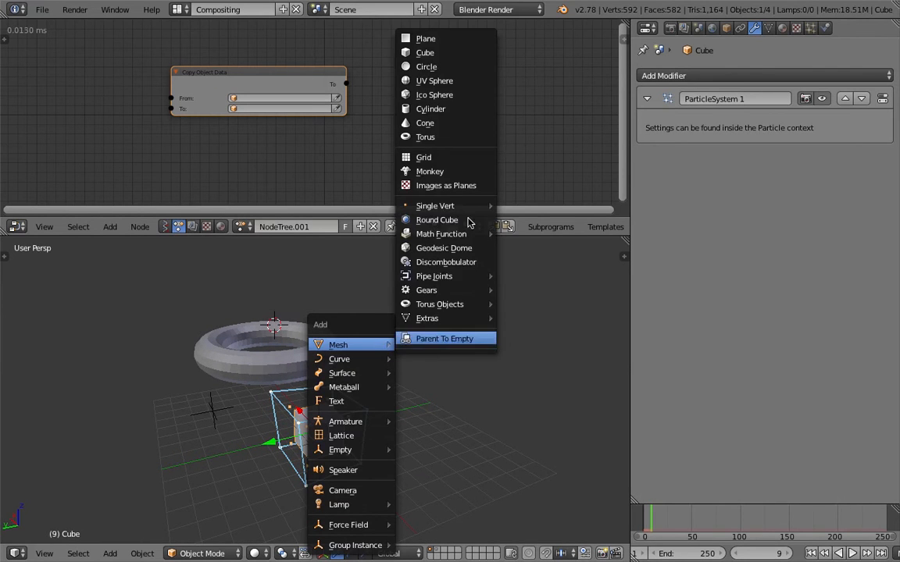
{"action": "mouse_move", "coordinate": [456, 109]}
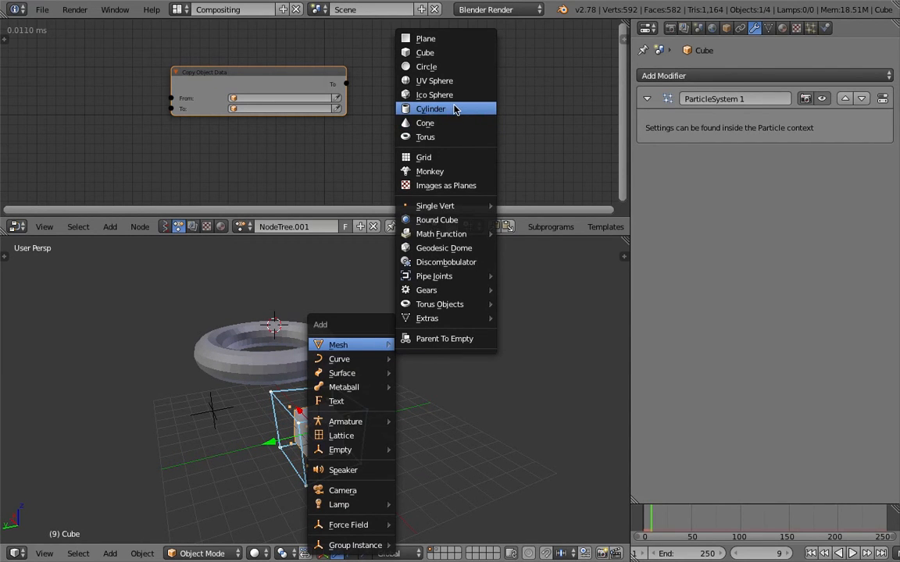
{"action": "left_click", "coordinate": [430, 108]}
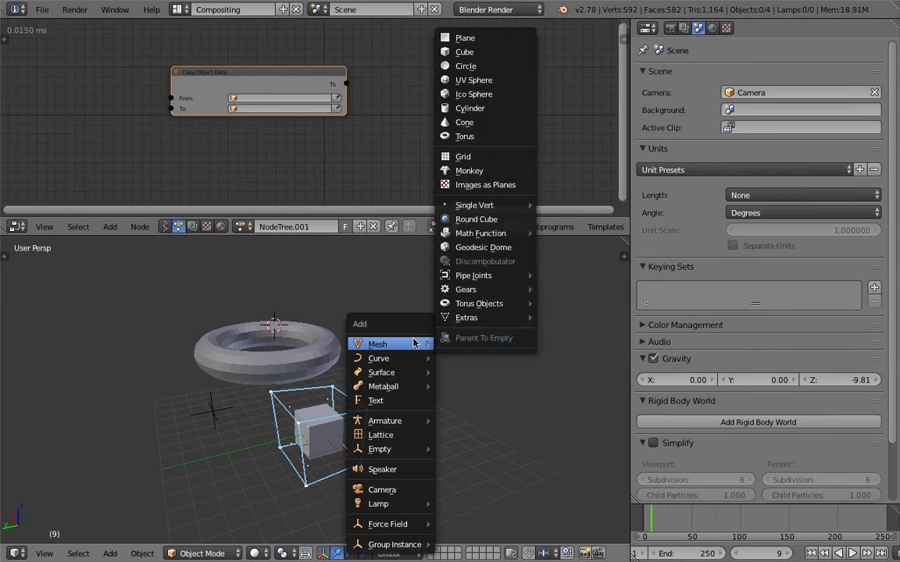
{"action": "left_click", "coordinate": [473, 94]}
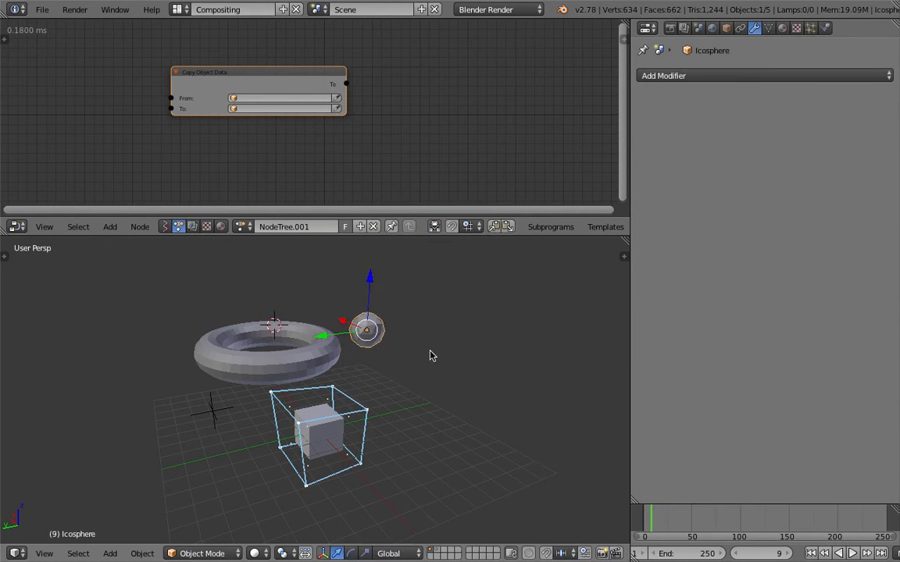
{"action": "left_click", "coordinate": [328, 426]}
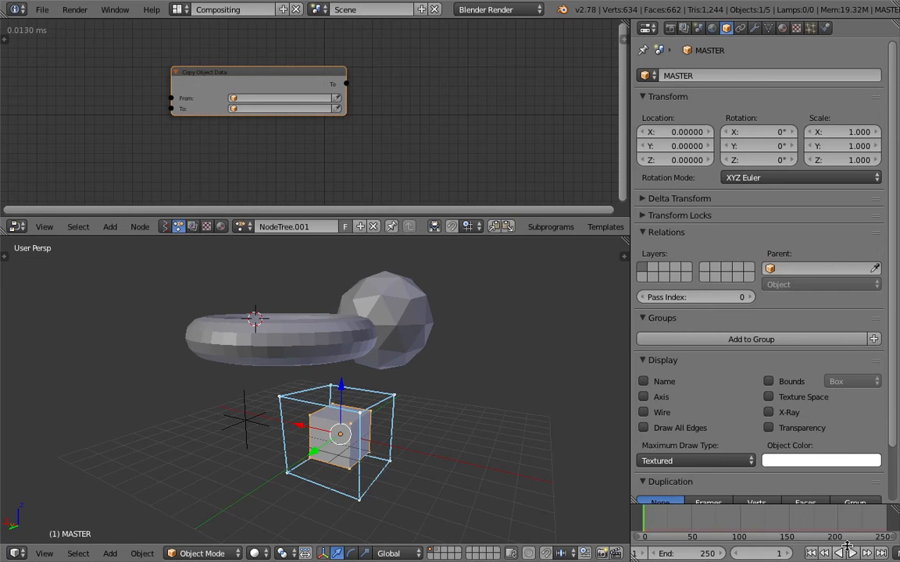
{"action": "left_click", "coordinate": [841, 552]}
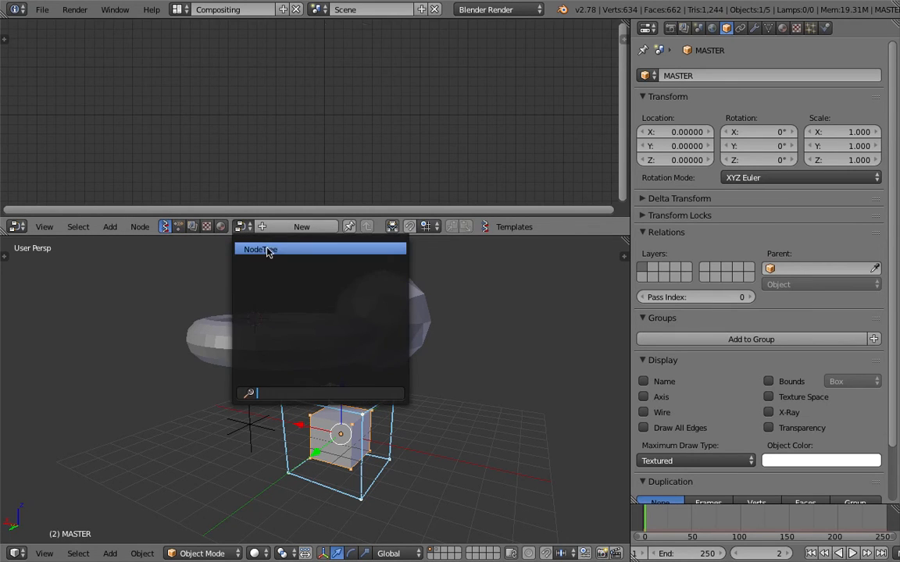
- Set Copy Object Data to copy from Torus so MASTER takes the torus mesh
{"action": "left_click", "coordinate": [260, 249]}
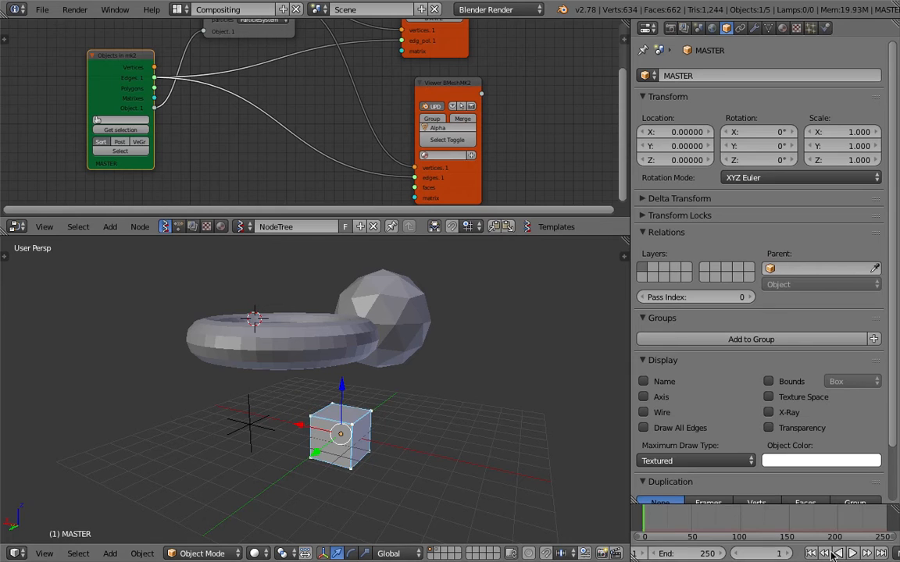
{"action": "left_click", "coordinate": [852, 553]}
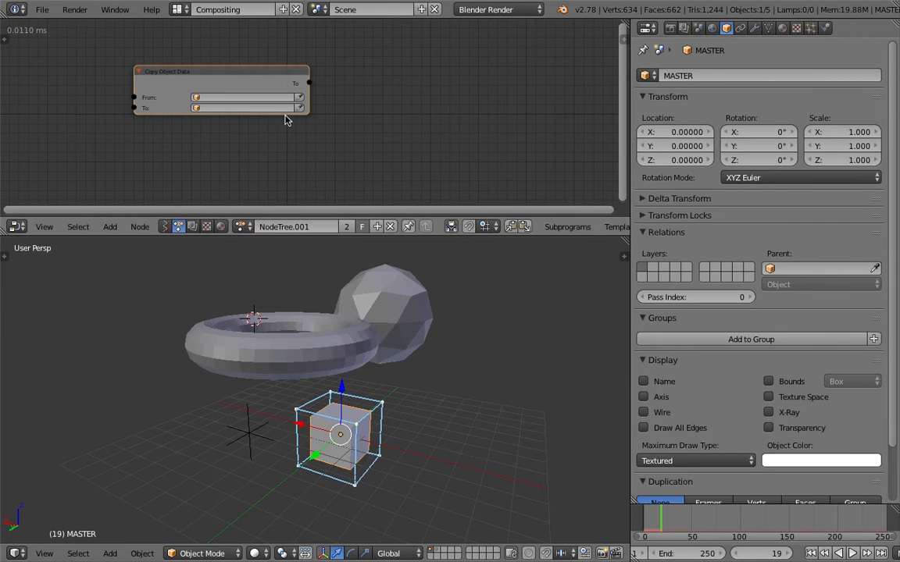
{"action": "left_click", "coordinate": [246, 108]}
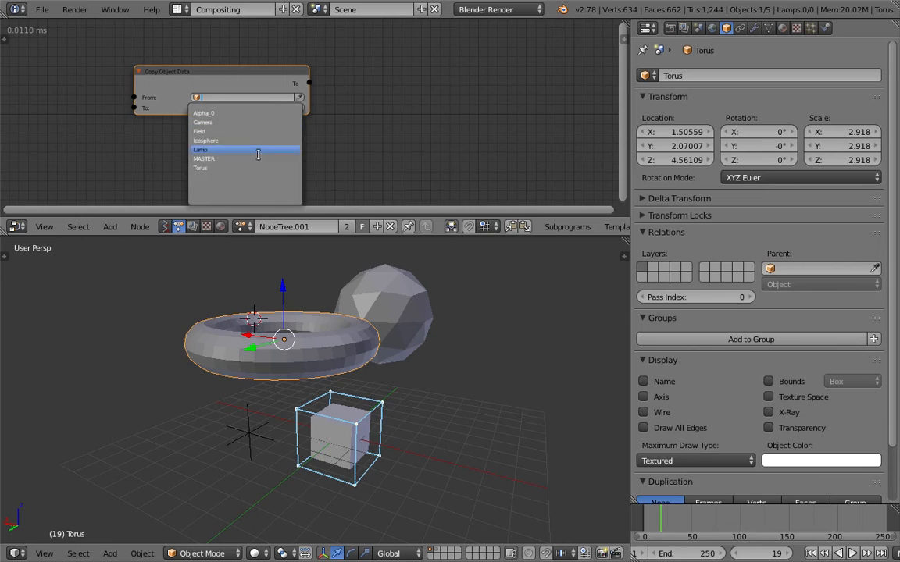
{"action": "left_click", "coordinate": [201, 168]}
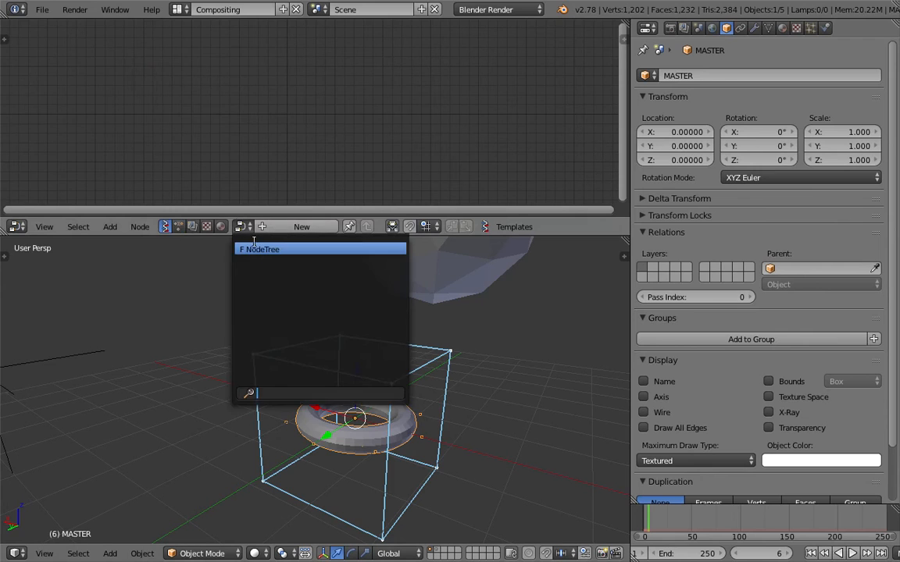
- Switch to the particle NodeTree and preview the animation of 1202 particles on the torus MASTER
{"action": "left_click", "coordinate": [297, 249]}
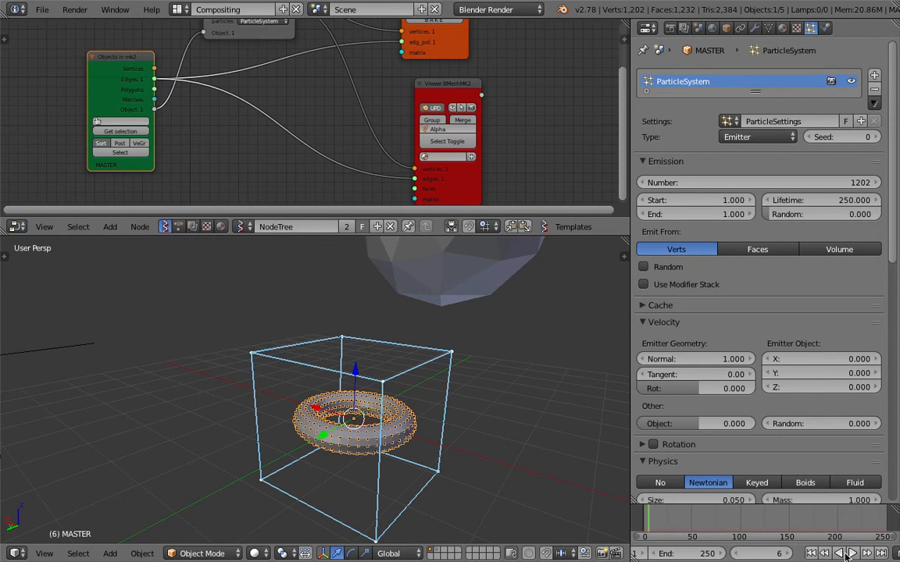
{"action": "left_click", "coordinate": [851, 553]}
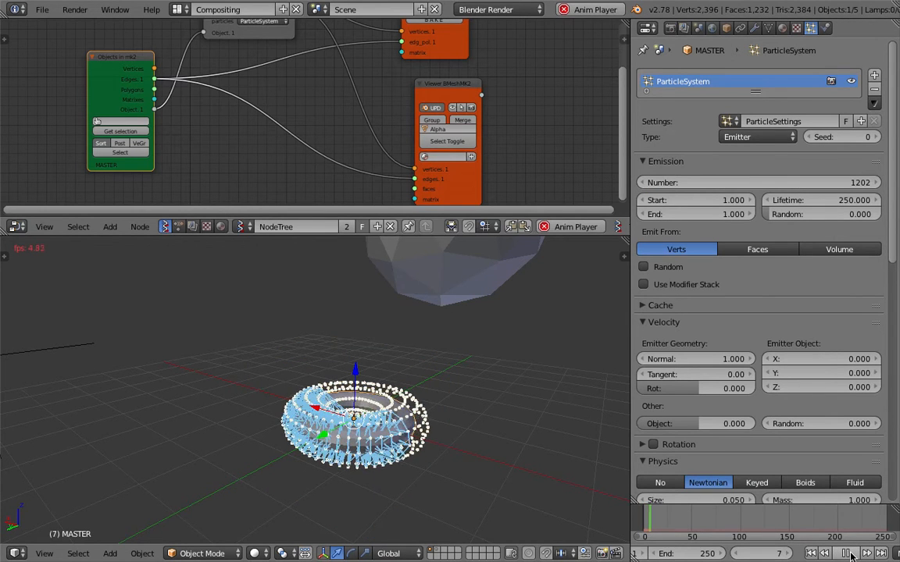
{"action": "left_click", "coordinate": [851, 553]}
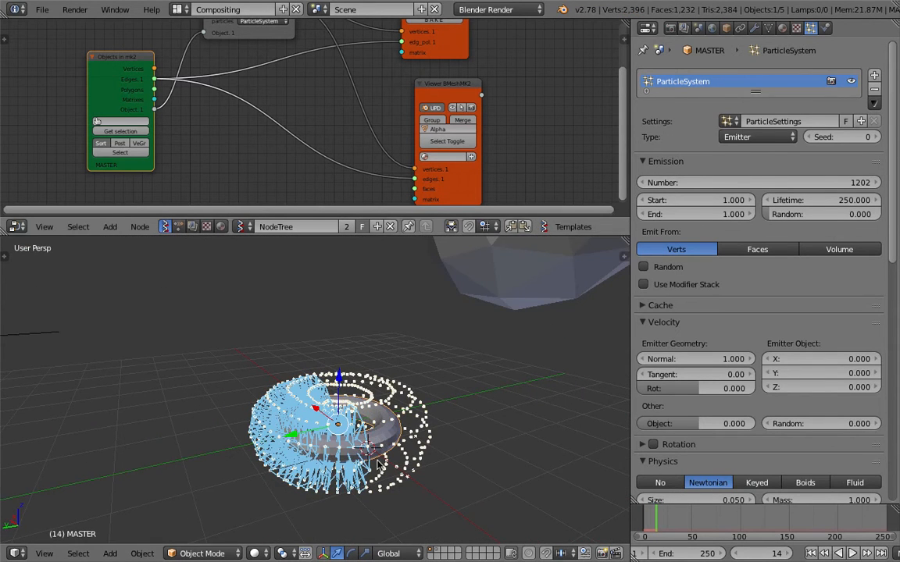
{"action": "left_click", "coordinate": [850, 553]}
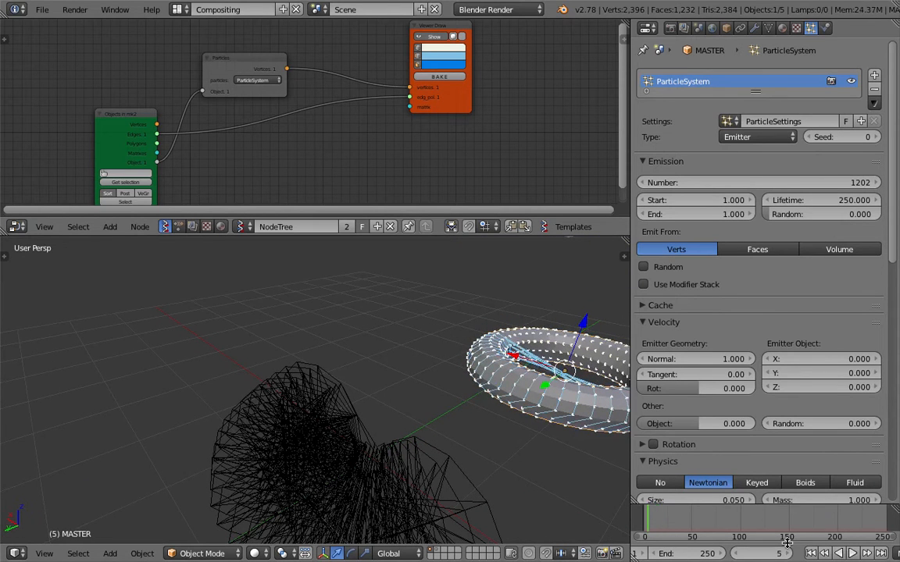
- Play the animation to show filled blue polygons over the particles, then orbit the view
{"action": "left_click", "coordinate": [843, 553]}
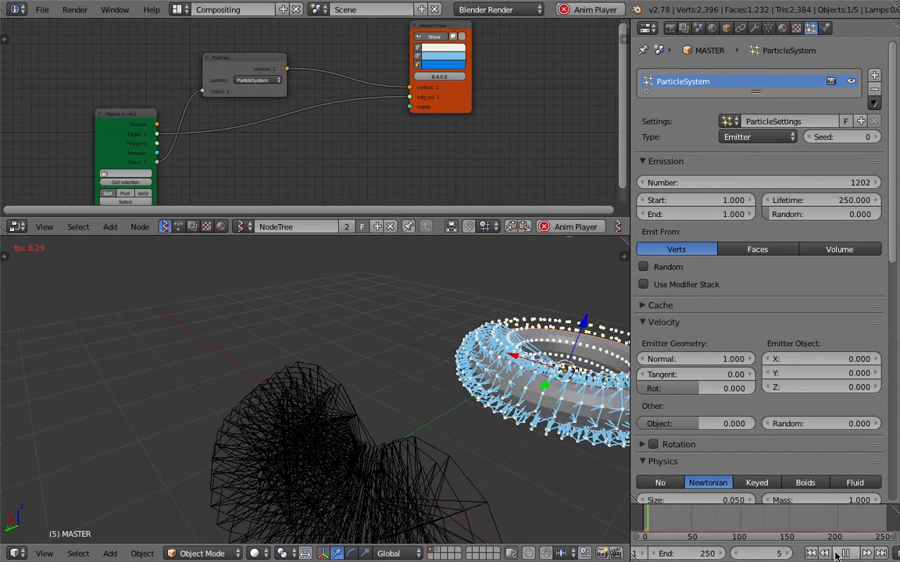
{"action": "left_click", "coordinate": [844, 553]}
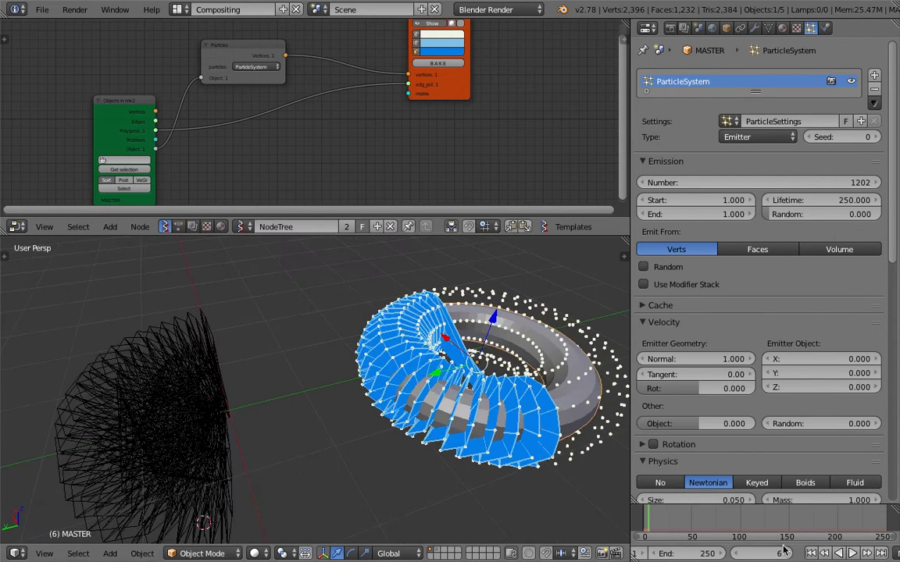
{"action": "left_click", "coordinate": [849, 552]}
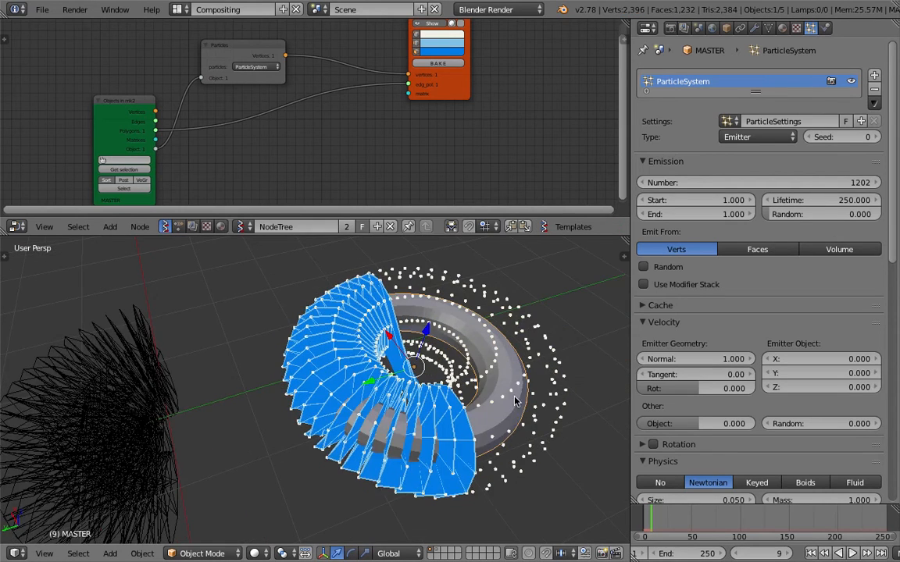
{"action": "left_click_drag", "start_coordinate": [429, 375], "coordinate": [328, 343]}
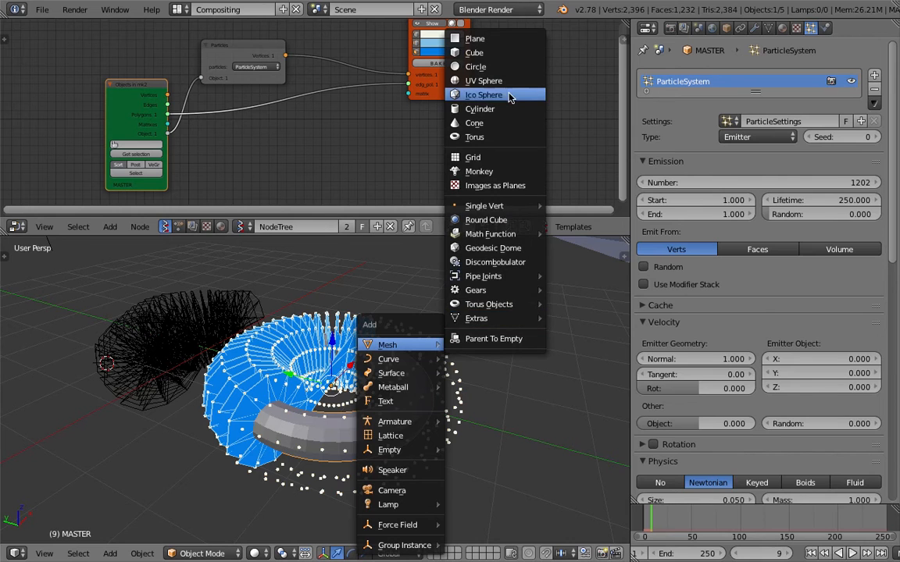
- Add another mesh primitive (an icosphere) to the scene
{"action": "left_click", "coordinate": [483, 94]}
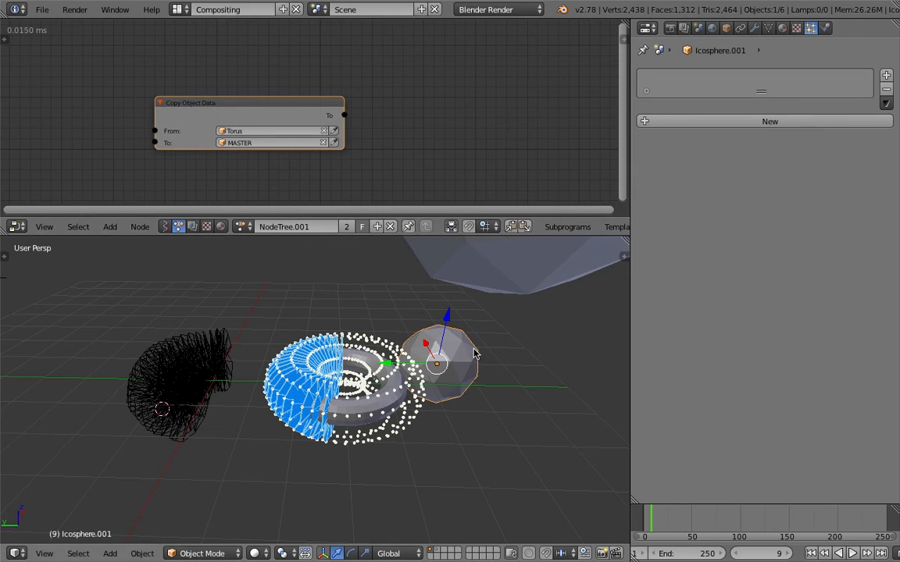
{"action": "left_click", "coordinate": [334, 131]}
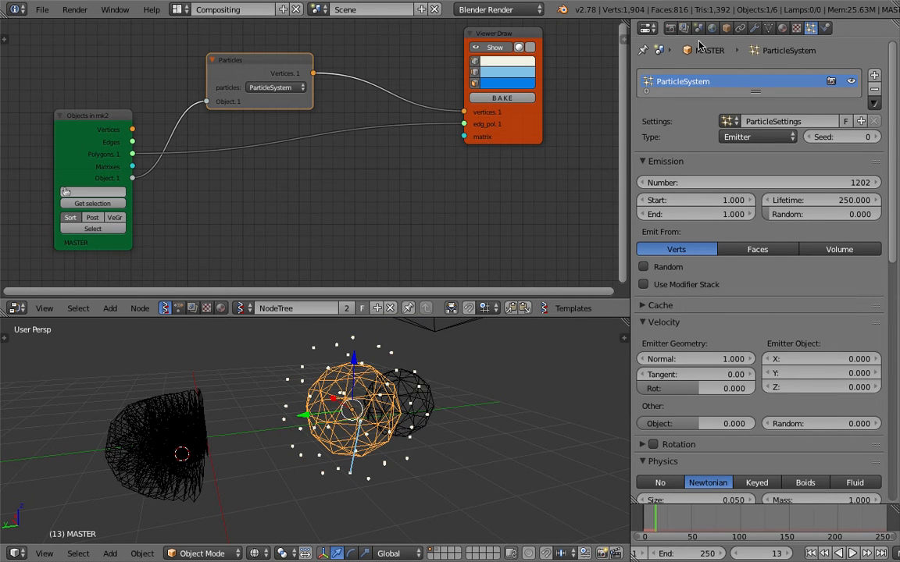
{"action": "mouse_move", "coordinate": [372, 400]}
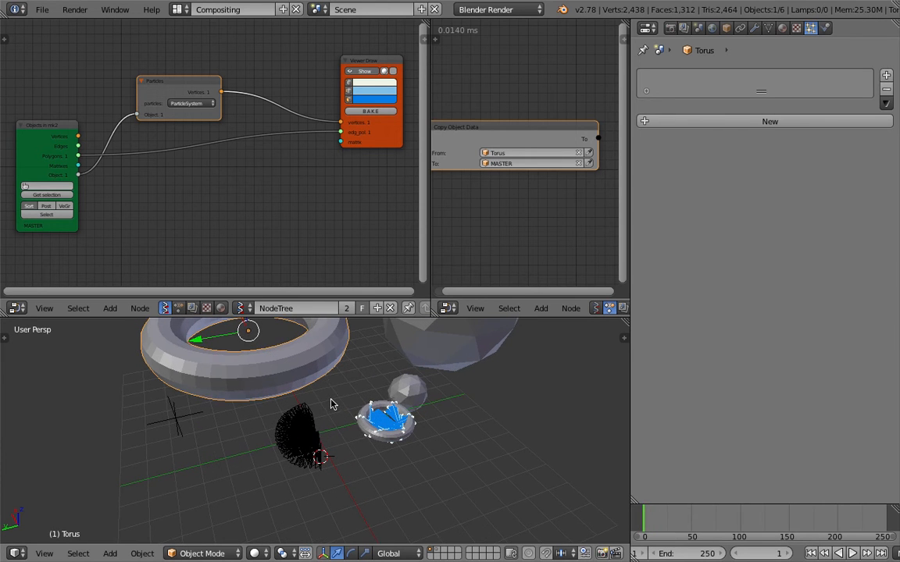
- Inspect the torus in Edit Mode, return to Object Mode, and search nodes with 'ge'
{"action": "key", "text": "Tab"}
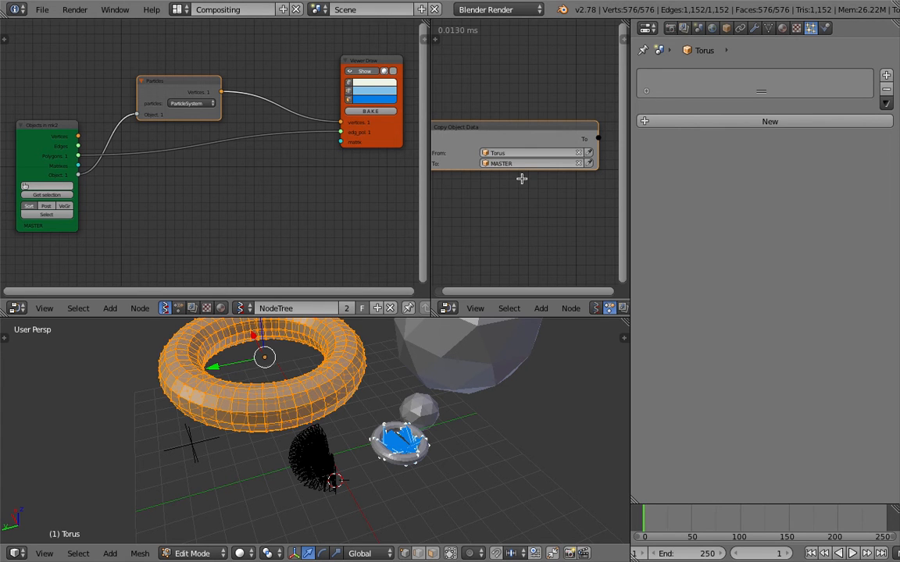
{"action": "key", "text": "Tab"}
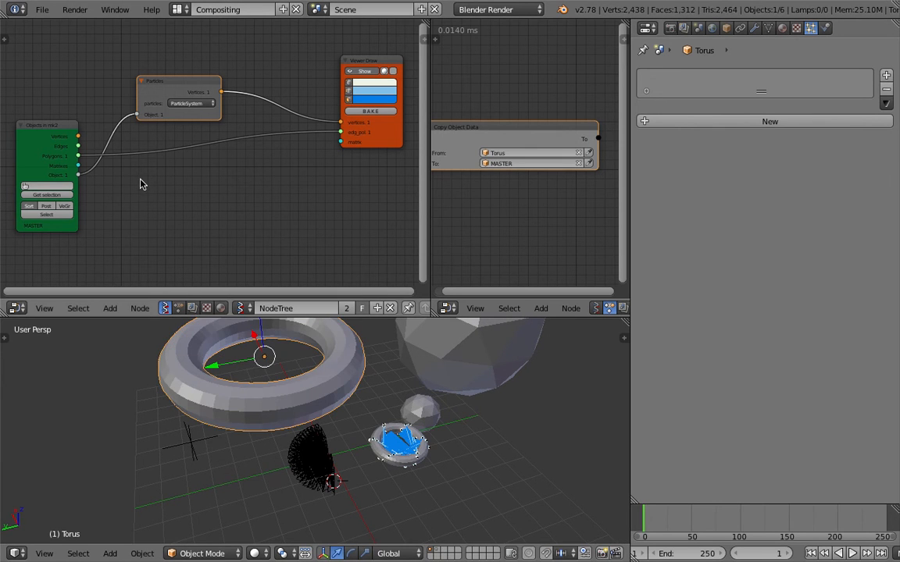
{"action": "type", "text": "ge"}
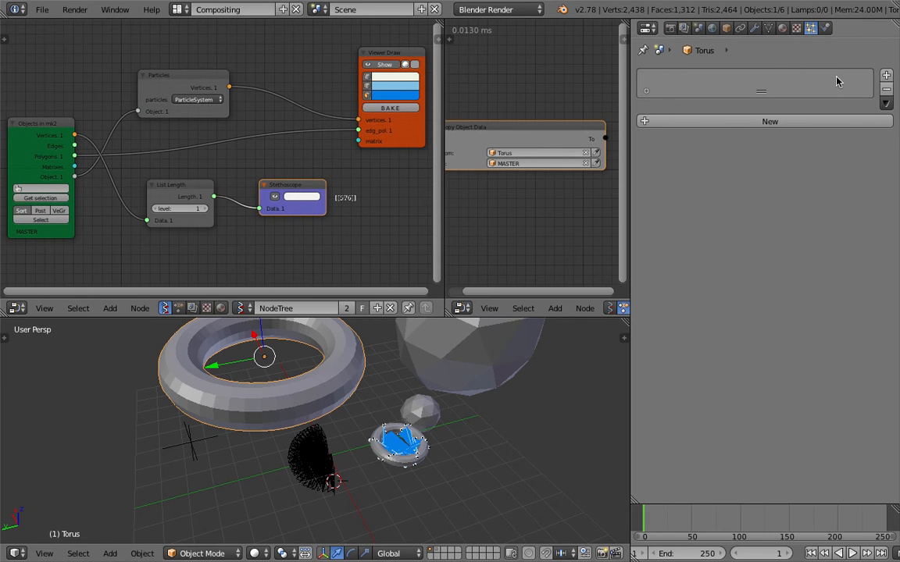
- Make MASTER active and add an Object ID Set node through the 'object' search
{"action": "left_click", "coordinate": [769, 121]}
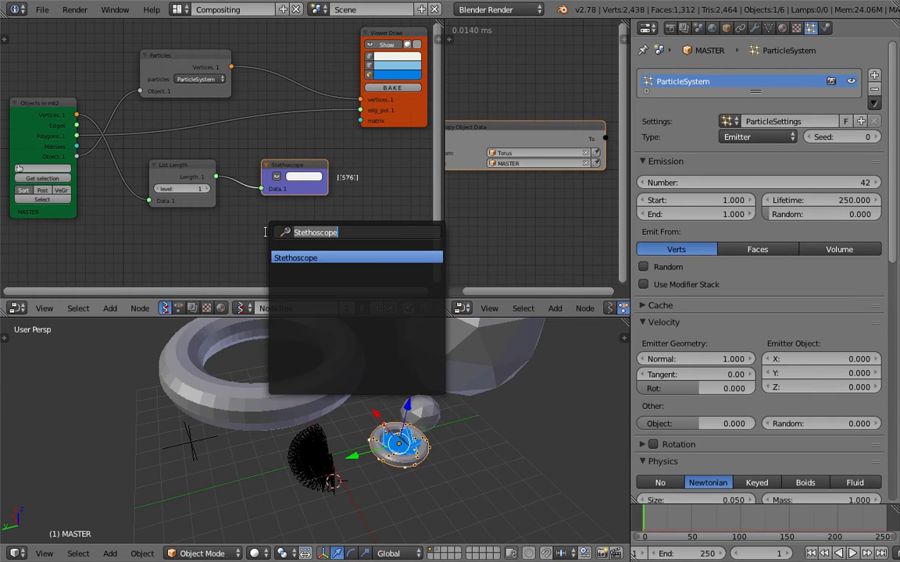
{"action": "type", "text": "object"}
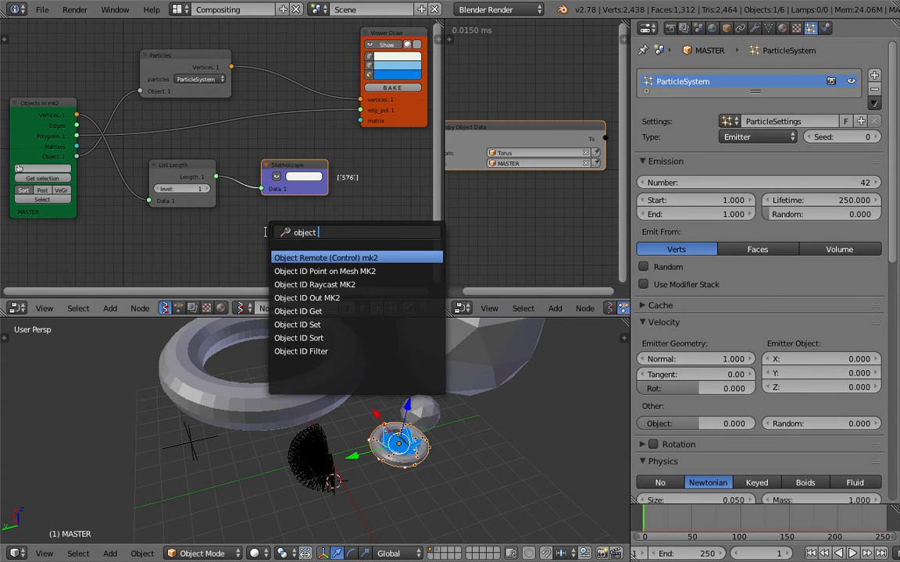
{"action": "left_click", "coordinate": [297, 324]}
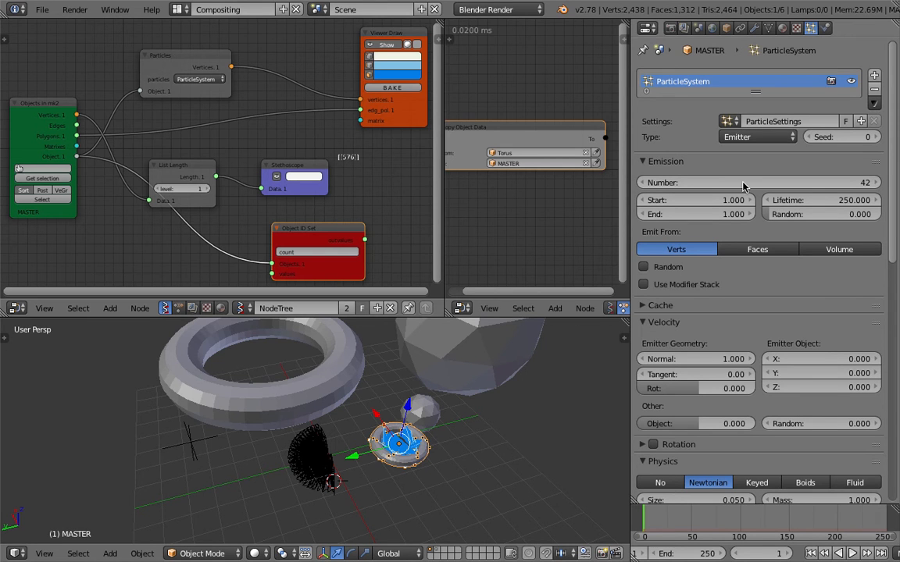
{"action": "mouse_move", "coordinate": [743, 182]}
{"action": "type", "text": "particles[\"ParticleSettings\"]."}
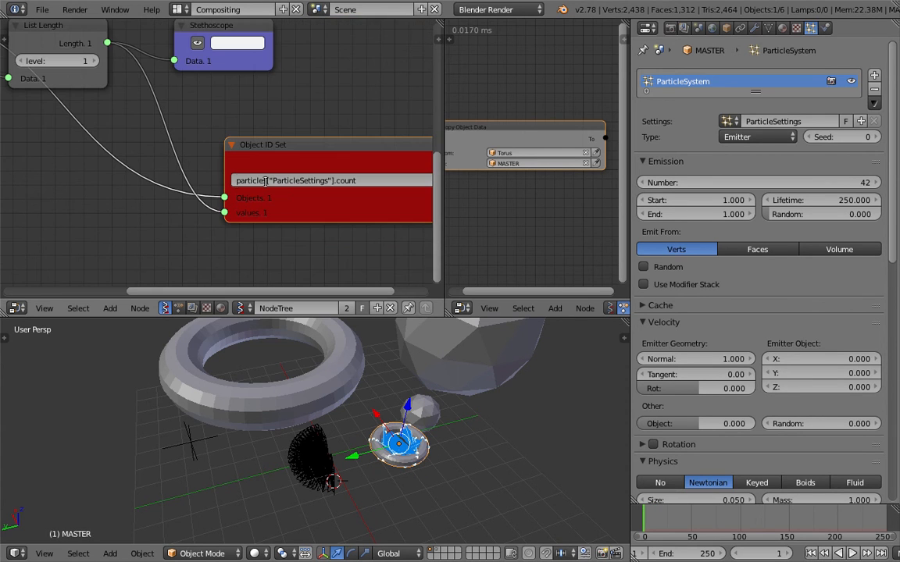
- Prefix the Object ID Set formula with 'bpy.' and play the animation to test it
{"action": "type", "text": "data."}
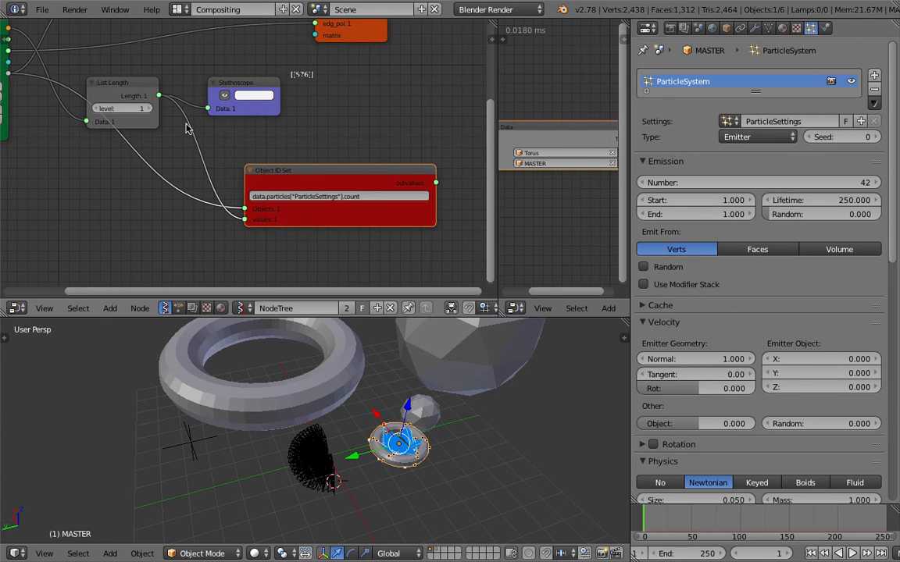
{"action": "left_click_drag", "start_coordinate": [234, 82], "coordinate": [266, 82]}
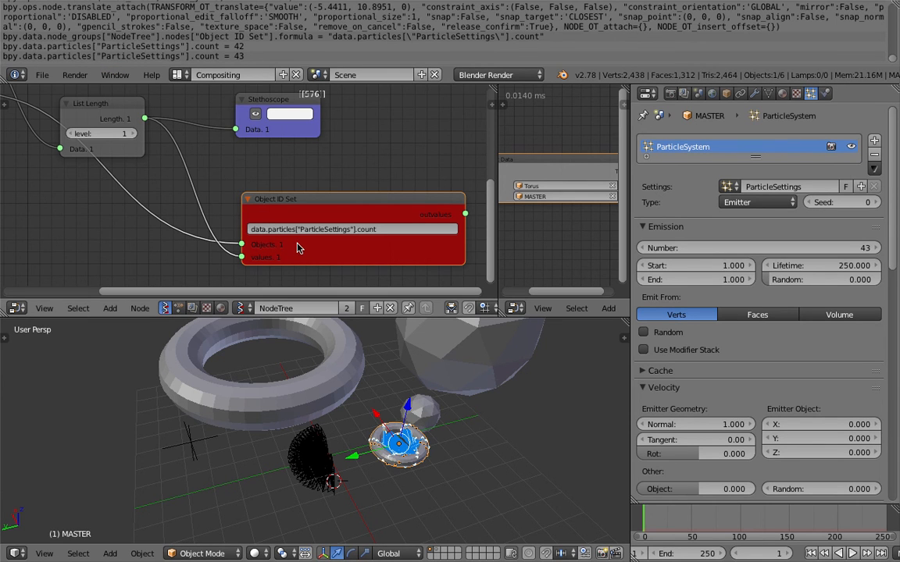
{"action": "left_click", "coordinate": [352, 229]}
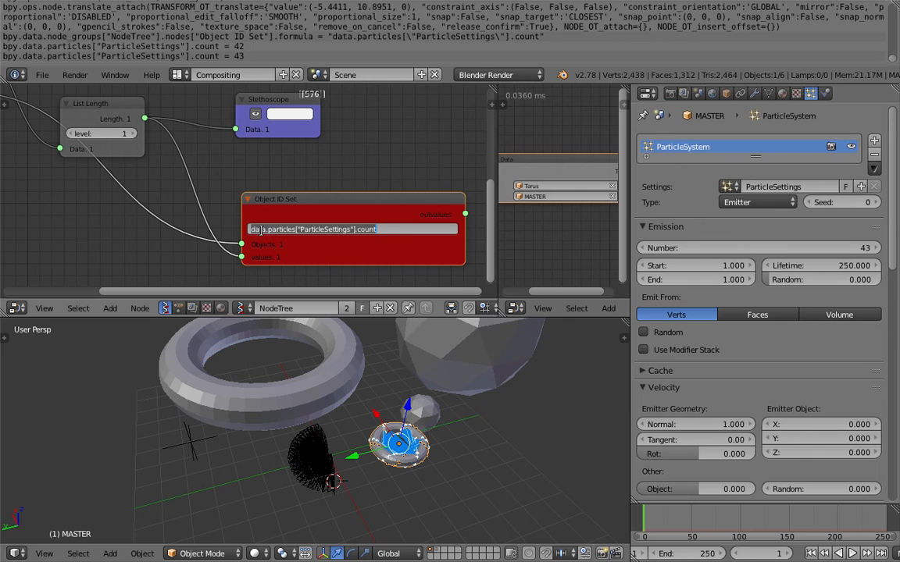
{"action": "left_click", "coordinate": [352, 229]}
{"action": "type", "text": "bpy."}
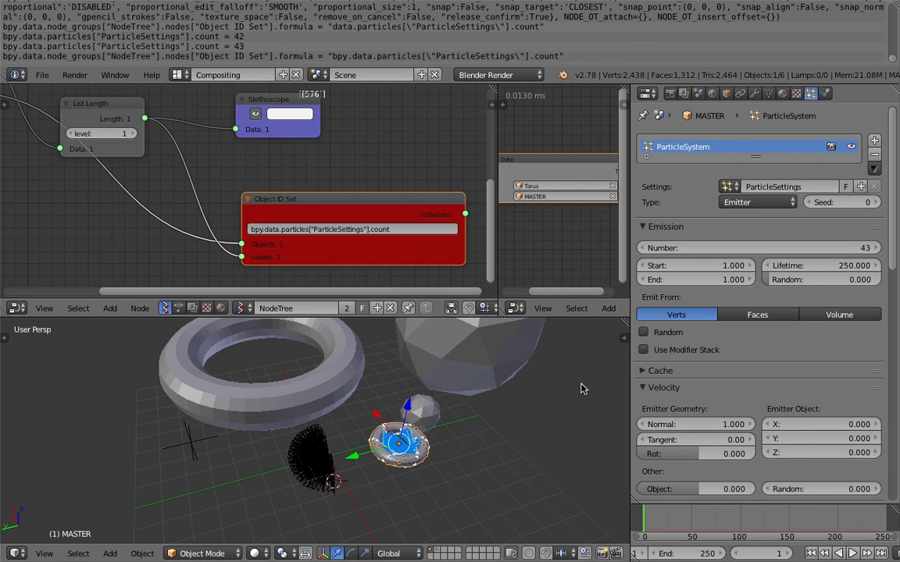
{"action": "left_click", "coordinate": [869, 553]}
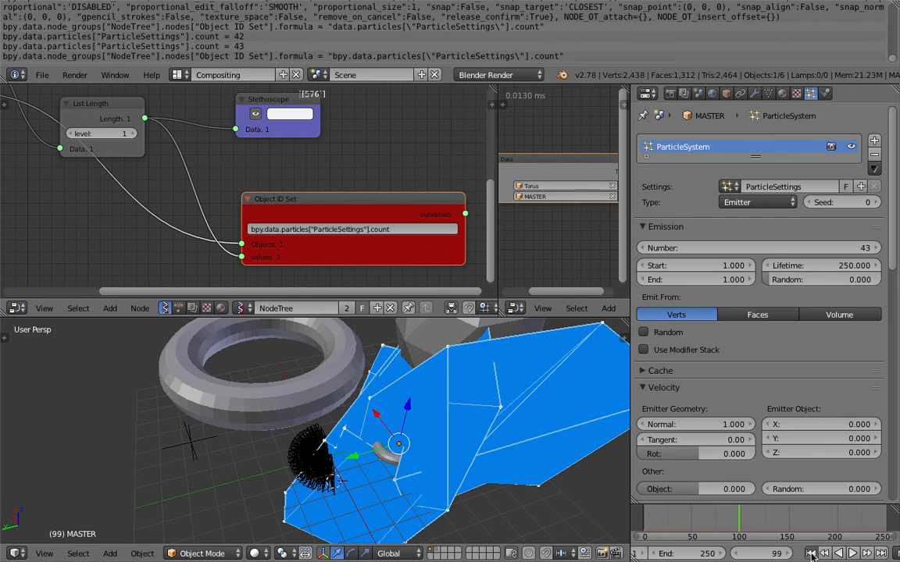
{"action": "left_click", "coordinate": [855, 553]}
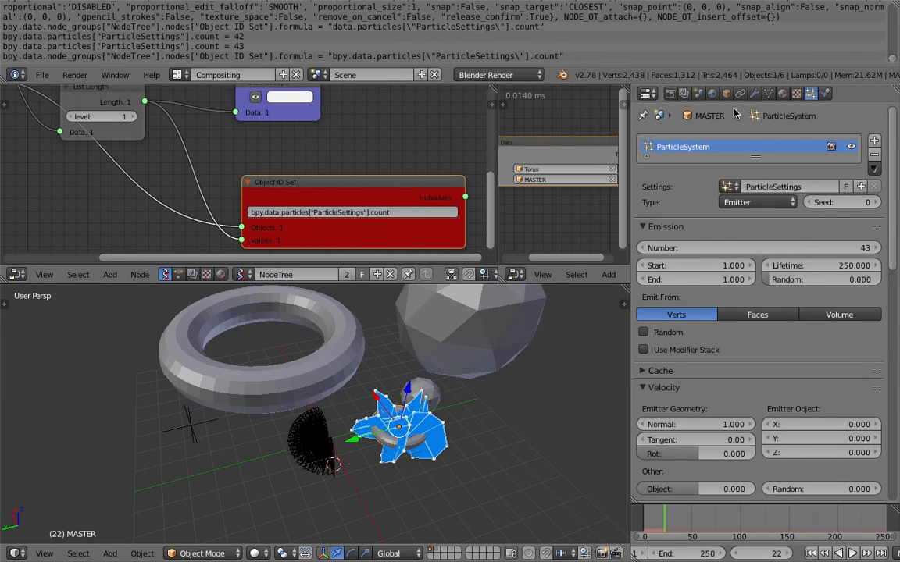
- Collapse and re-expand ParticleSystem 1 in the Modifiers tab so Number refreshes to 576
{"action": "left_click", "coordinate": [753, 93]}
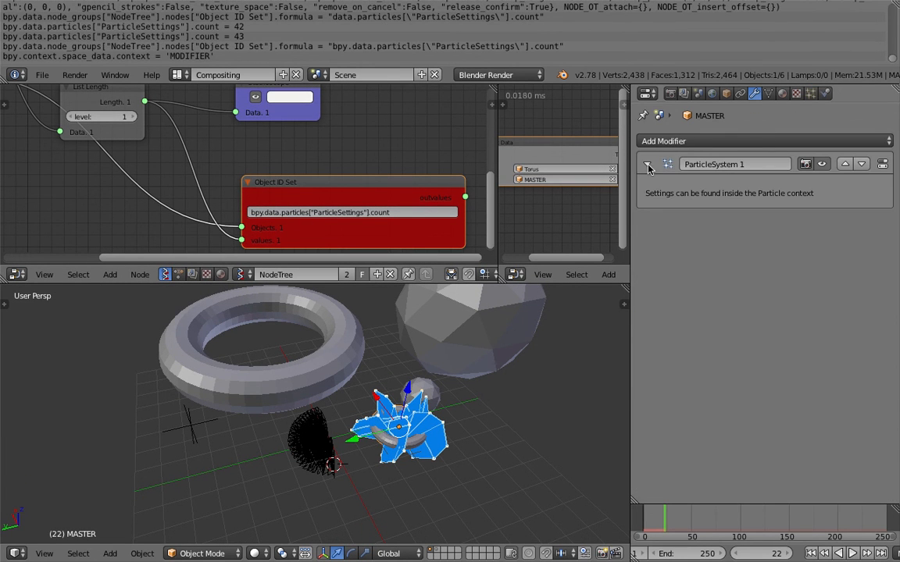
{"action": "left_click", "coordinate": [647, 164]}
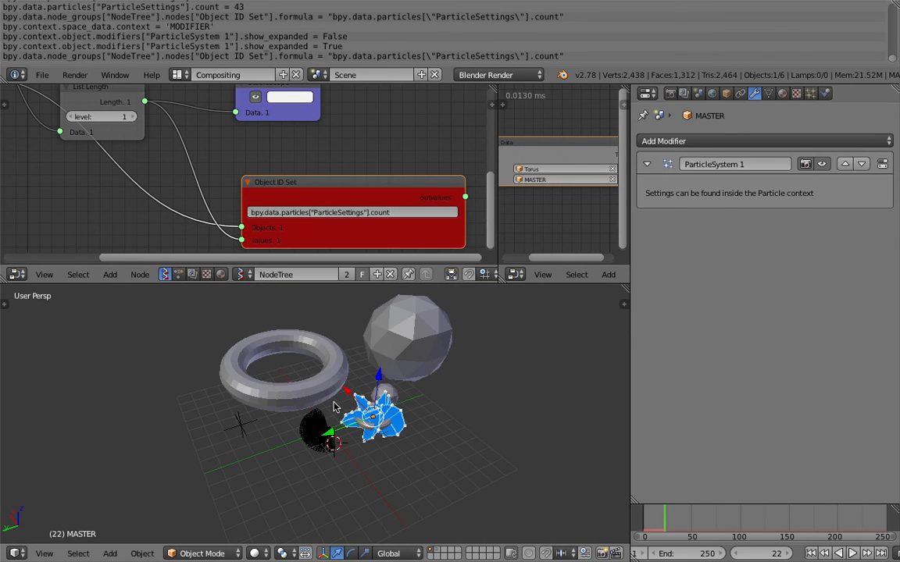
{"action": "left_click", "coordinate": [265, 344]}
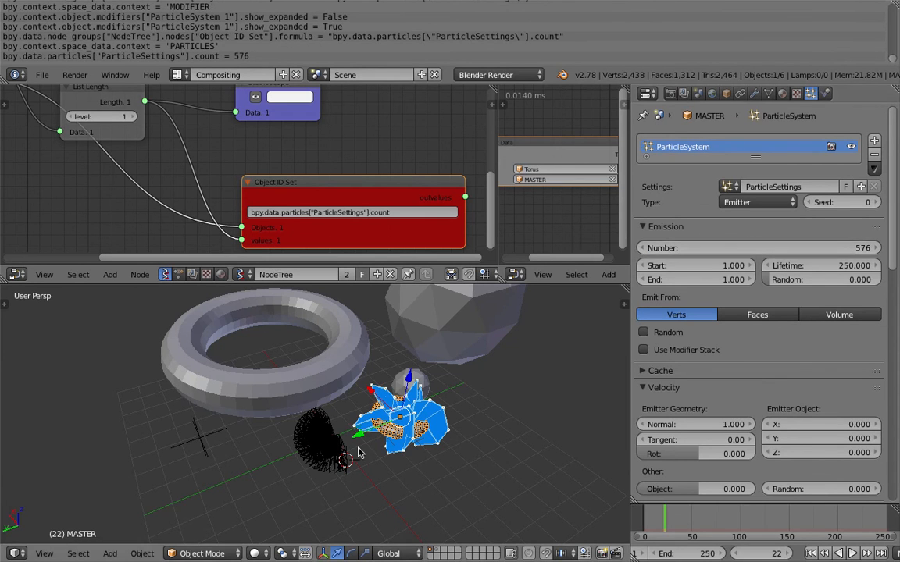
- Switch the screen layout to 3D View Full to see the particle-covered torus
{"action": "left_click", "coordinate": [849, 553]}
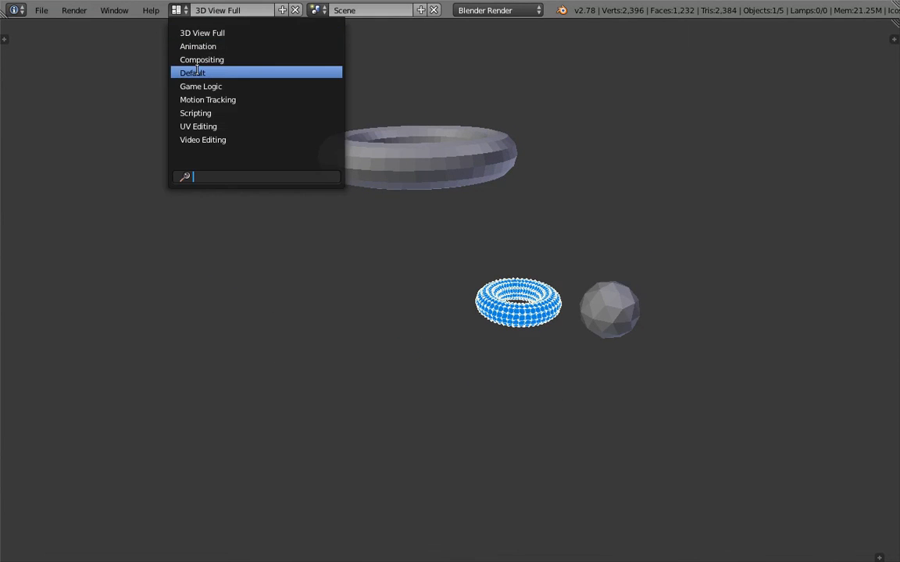
- Return to the Default layout and add a Suzanne monkey mesh to the scene
{"action": "left_click", "coordinate": [193, 71]}
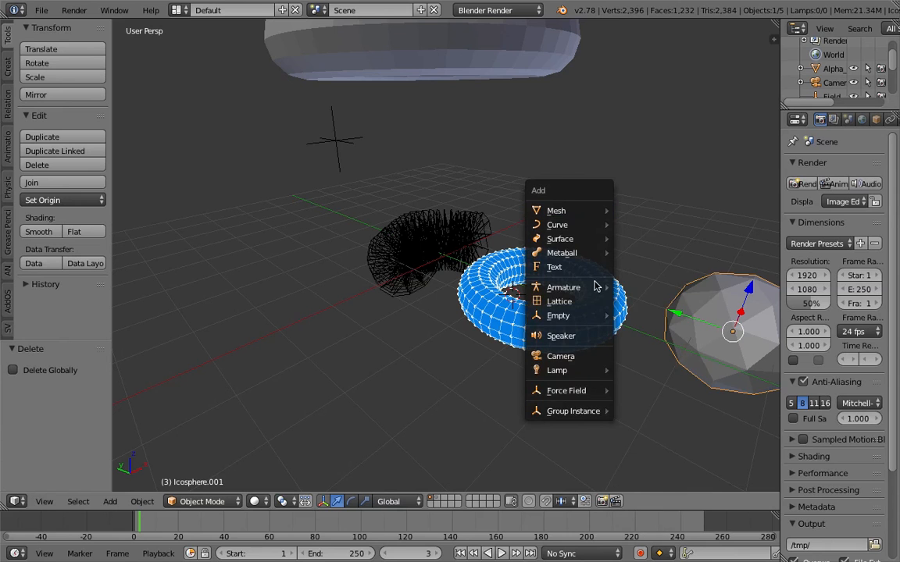
{"action": "left_click", "coordinate": [555, 210]}
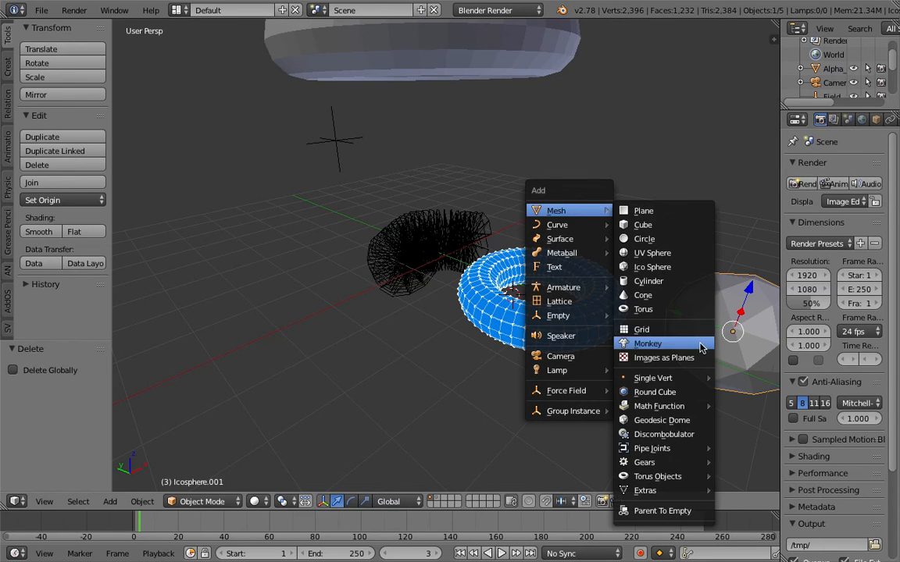
{"action": "left_click", "coordinate": [647, 343]}
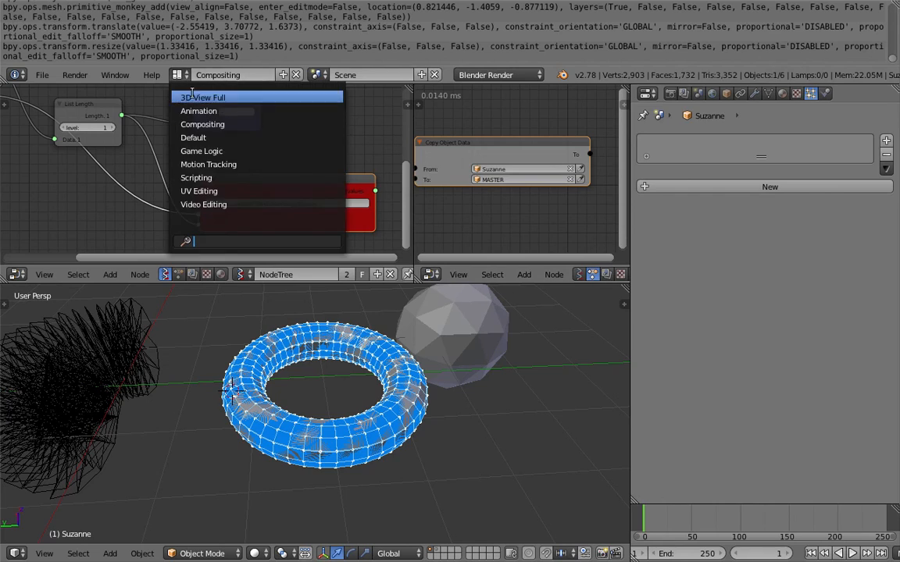
- Switch to 3D View Full and back to the node layout, then play the monkey-shaped MASTER animation
{"action": "left_click", "coordinate": [203, 96]}
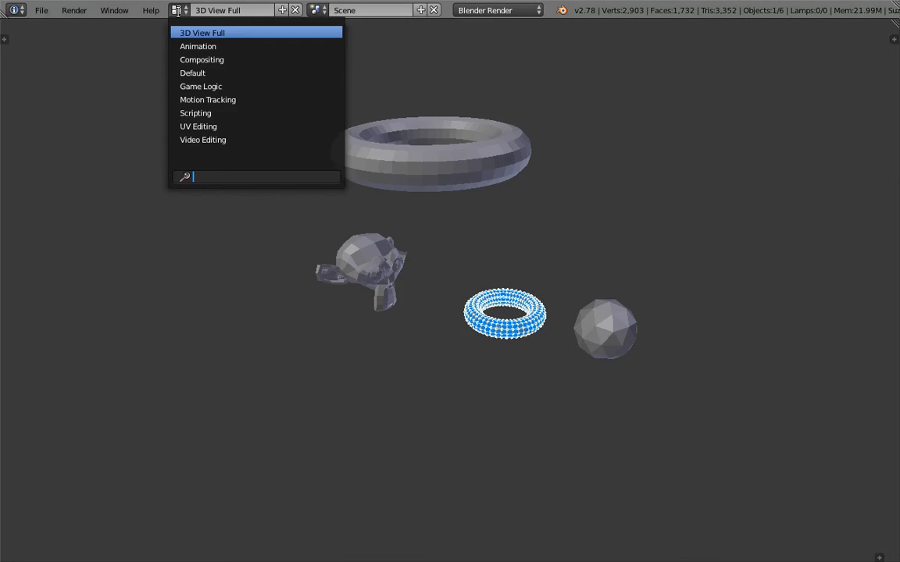
{"action": "left_click", "coordinate": [201, 60]}
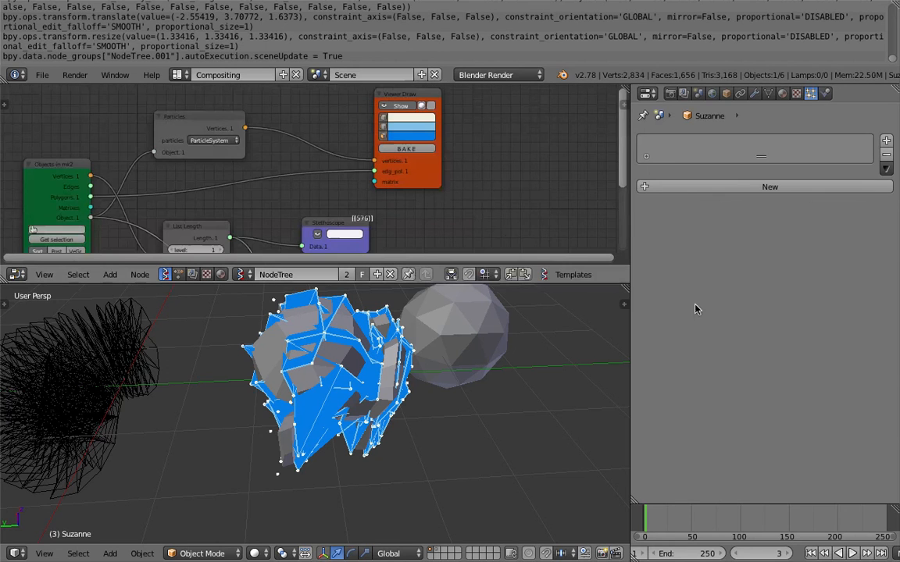
{"action": "left_click", "coordinate": [853, 552]}
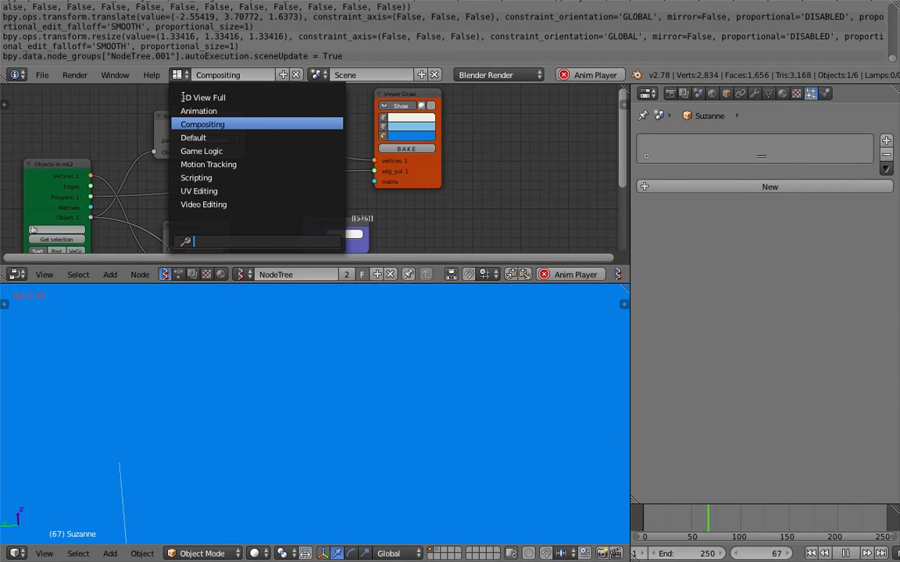
- Switch to the 3D View Full layout and orbit to watch the monkey-shaped particles animate
{"action": "left_click", "coordinate": [204, 96]}
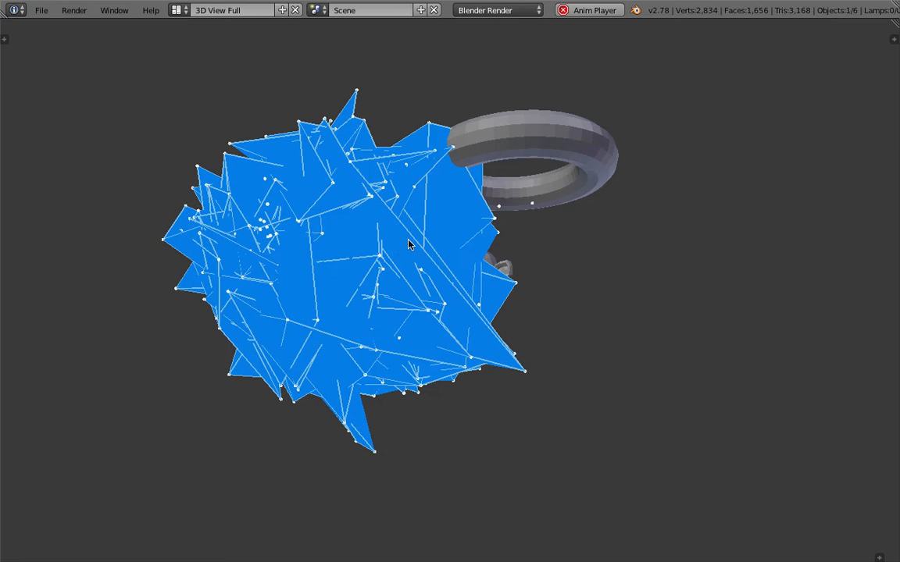
{"action": "mouse_move", "coordinate": [522, 263]}
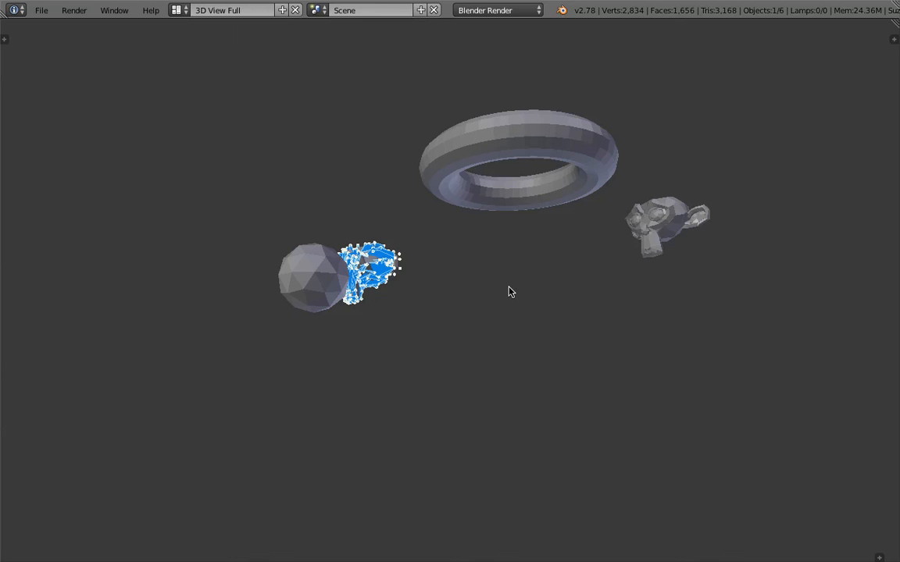
{"action": "left_click_drag", "start_coordinate": [508, 291], "coordinate": [514, 239]}
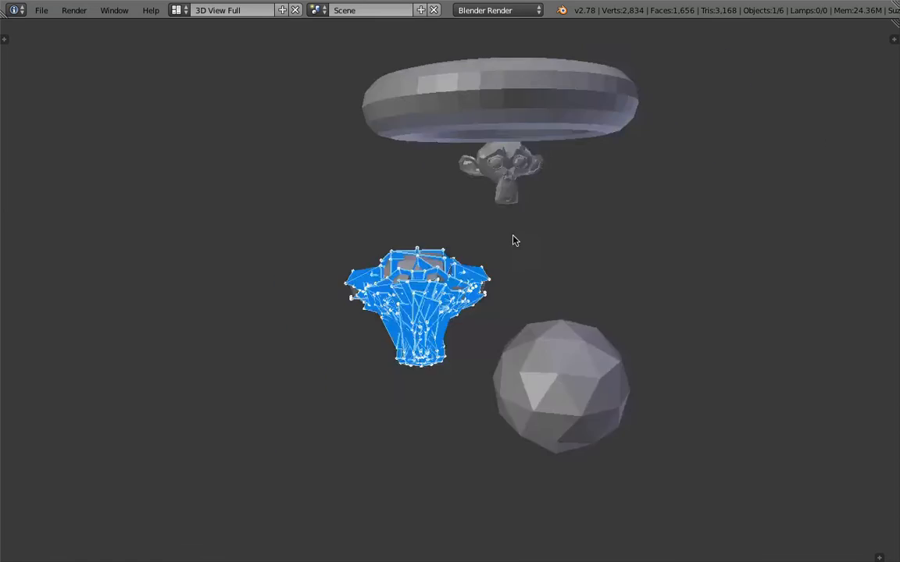